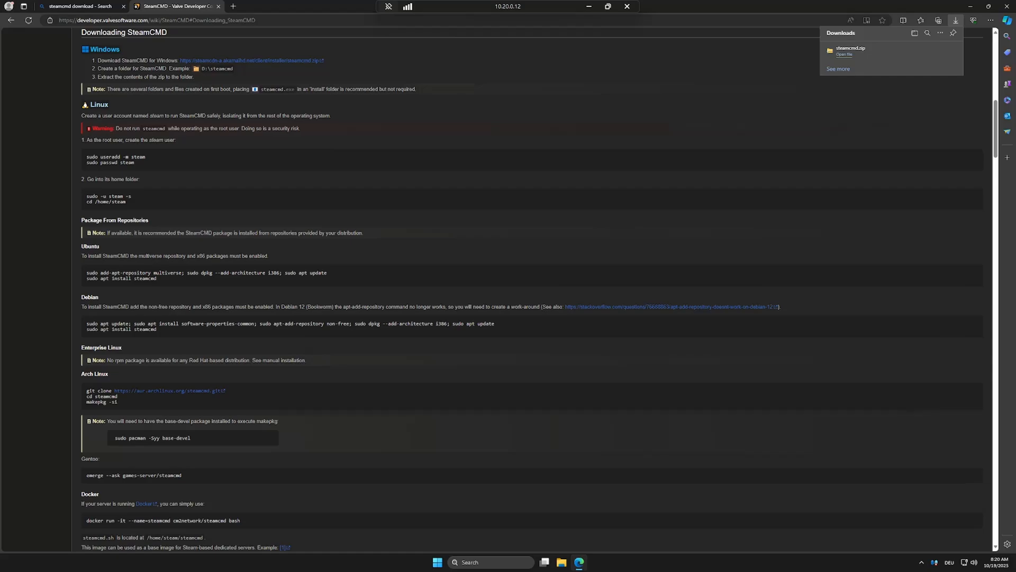
pyautogui.moveTo(668, 132)
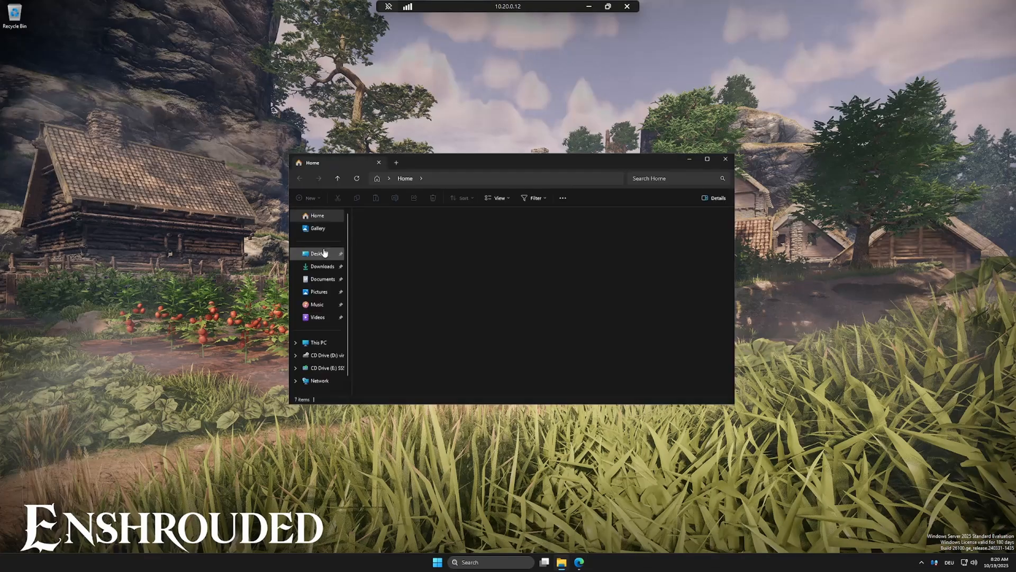
# Step: Show the Downloads folder holding the downloaded steamcmd.zip in File Explorer
pyautogui.click(321, 266)
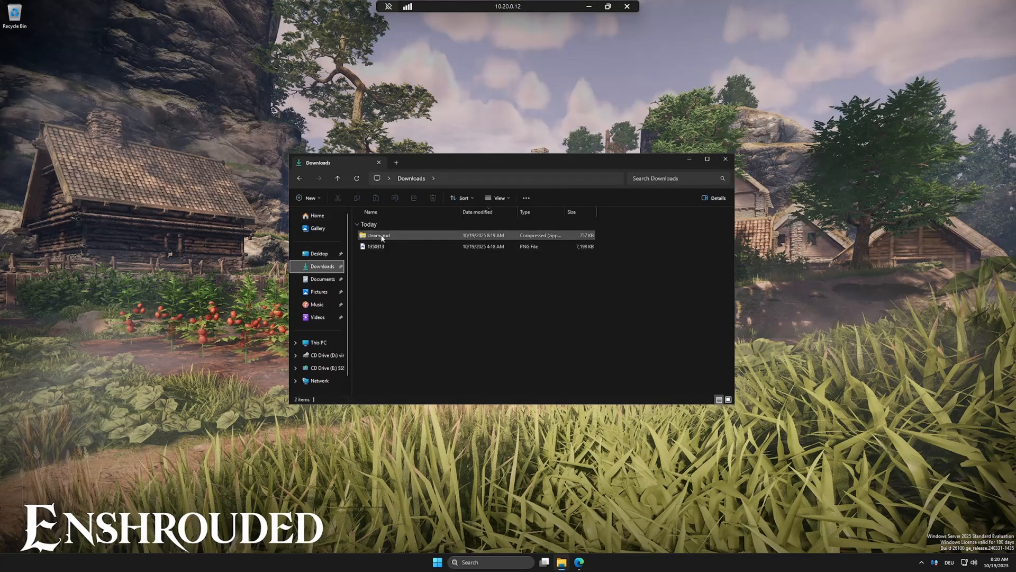
# Step: Extract steamcmd.zip into a steamcmd folder, move it to the desktop, and close Downloads
pyautogui.rightClick(376, 235)
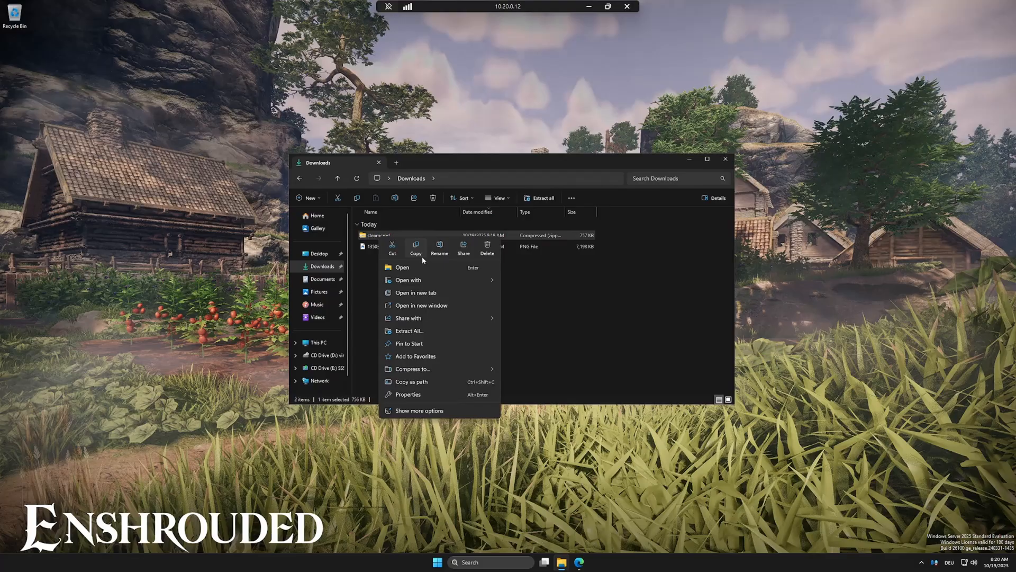
pyautogui.moveTo(409, 331)
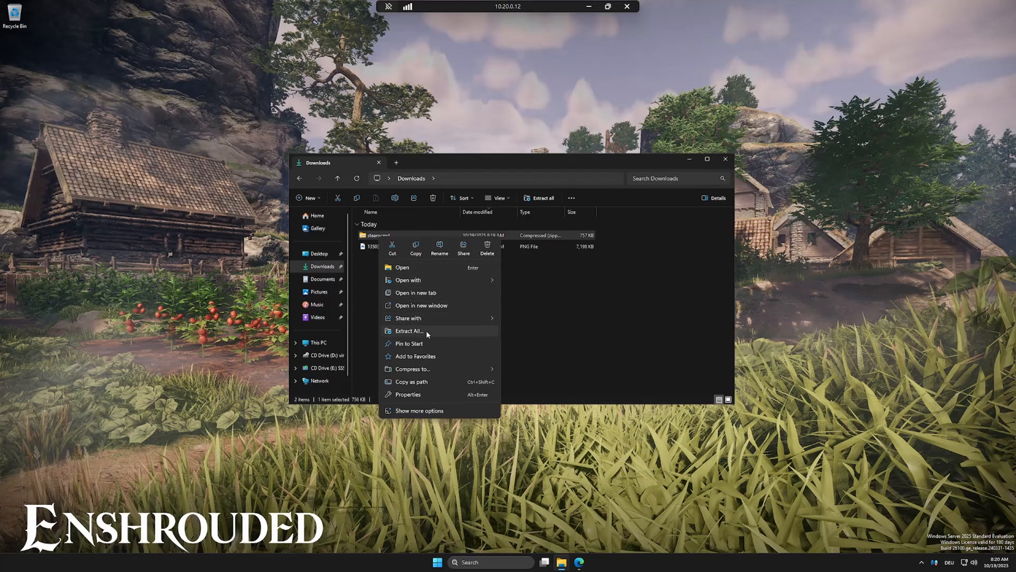
pyautogui.click(408, 331)
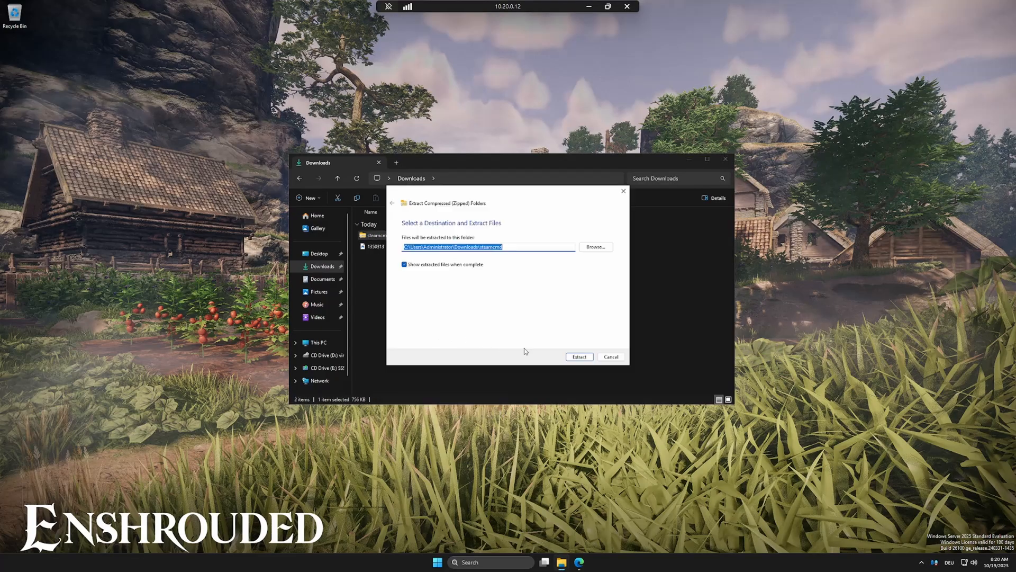
pyautogui.click(577, 356)
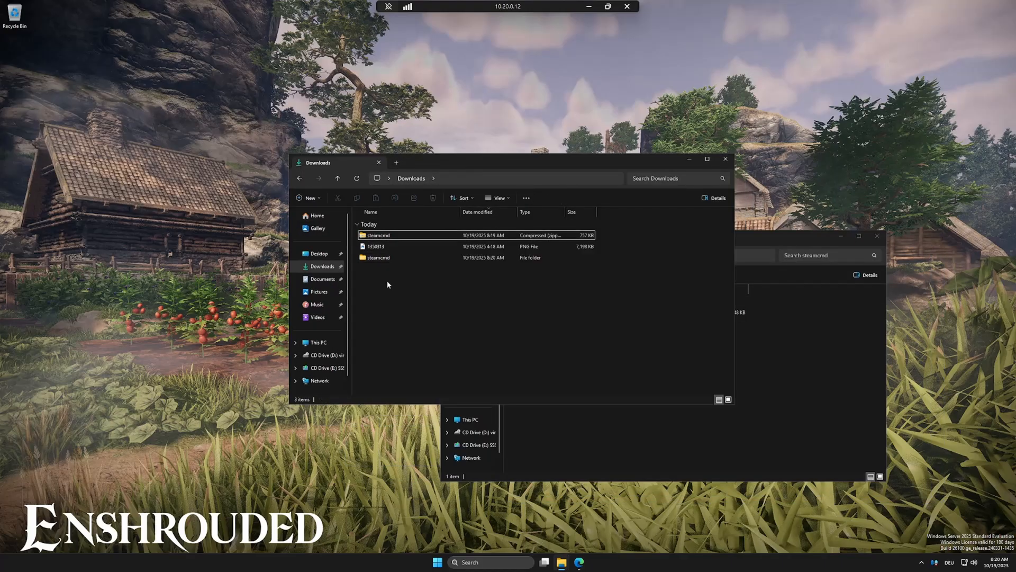
pyautogui.click(379, 257)
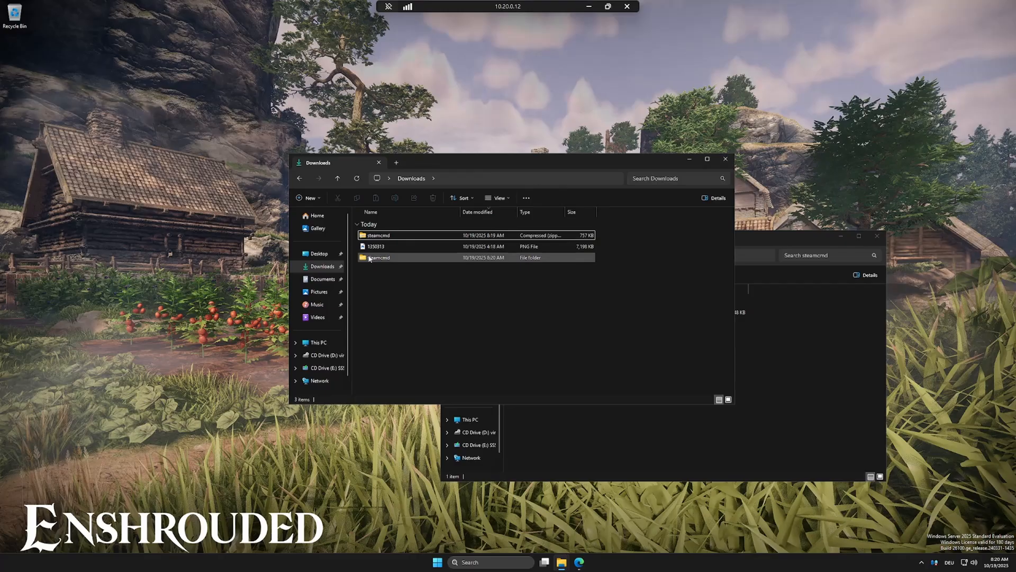
pyautogui.moveTo(379, 258)
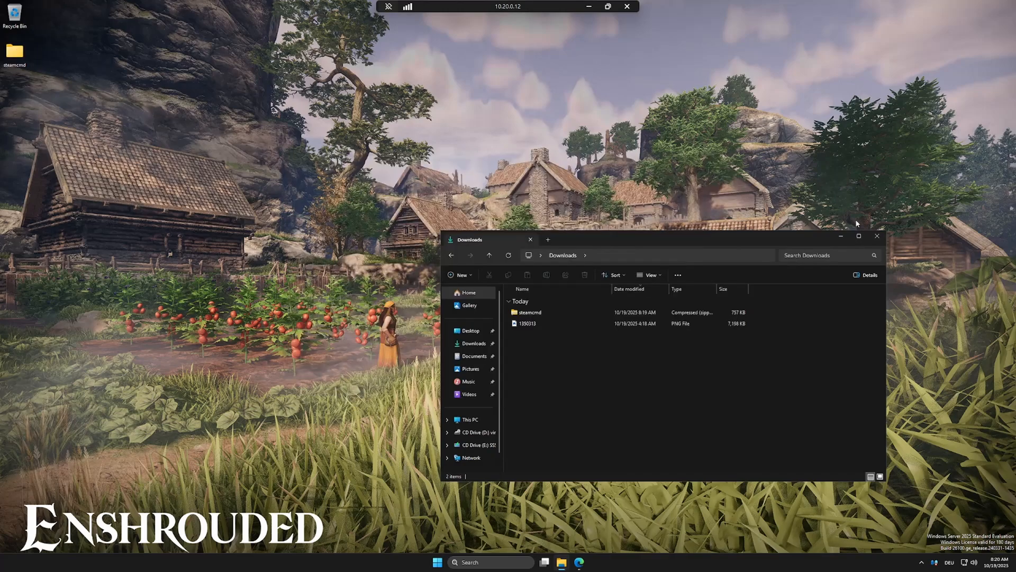
pyautogui.click(877, 236)
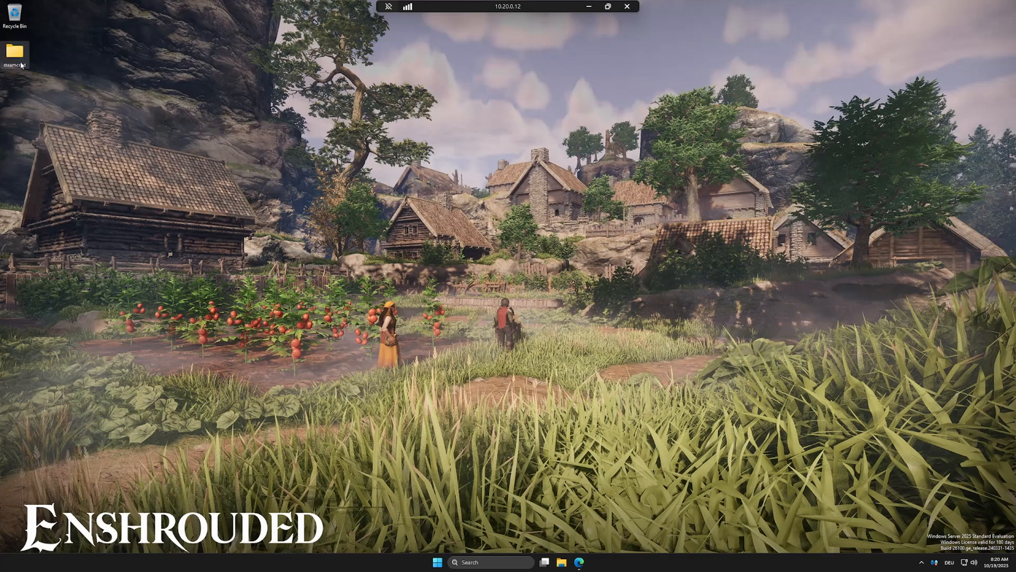
# Step: Launch steamcmd.exe from the desktop steamcmd folder and let it update to the Steam> prompt
pyautogui.doubleClick(14, 52)
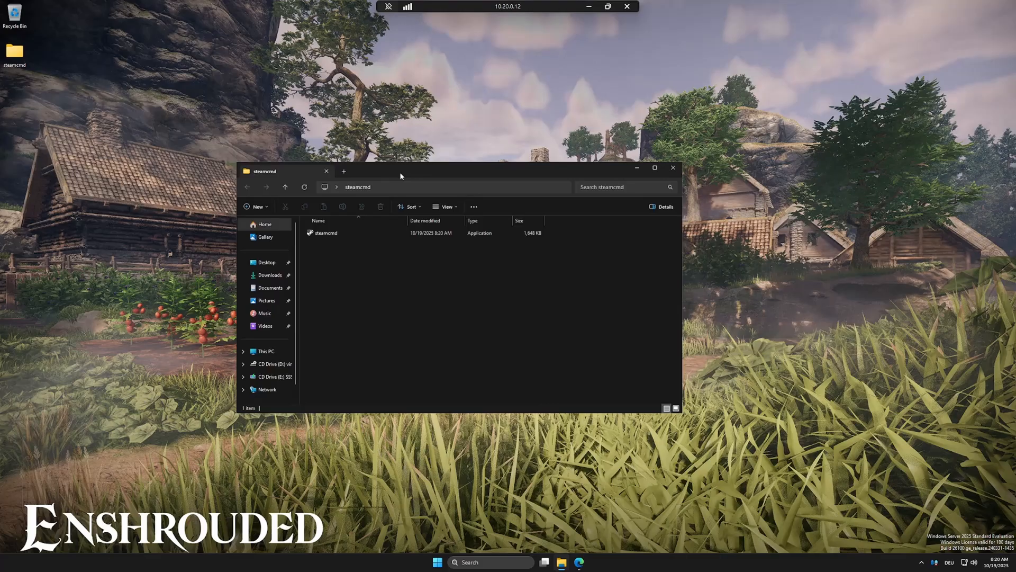
pyautogui.click(326, 233)
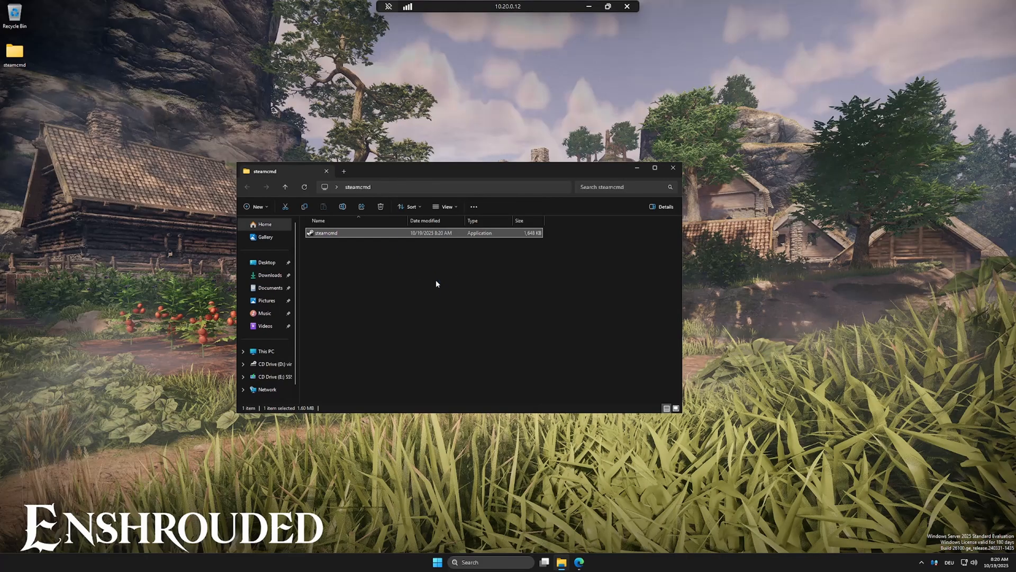
pyautogui.doubleClick(326, 233)
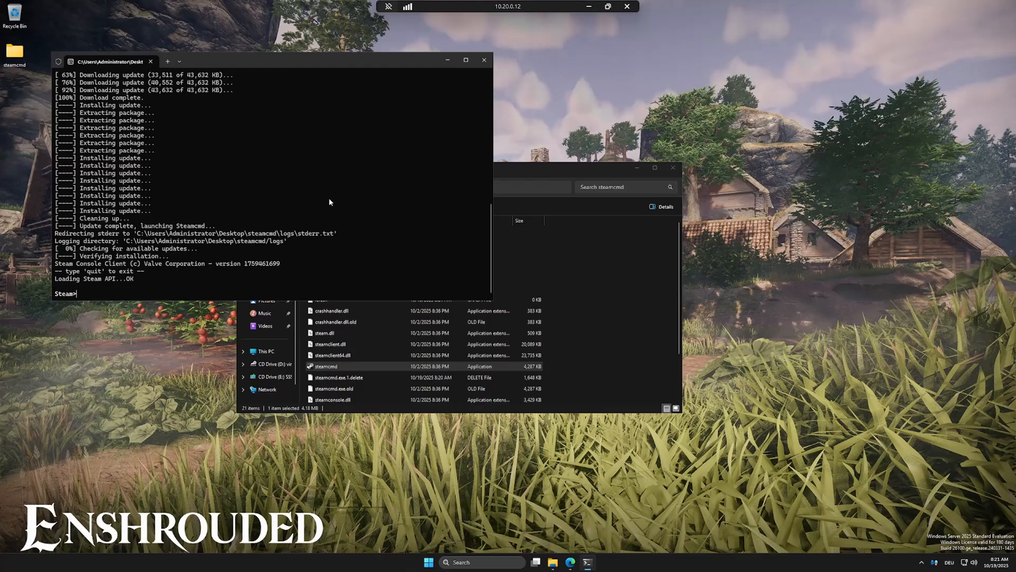
pyautogui.write('force_i')
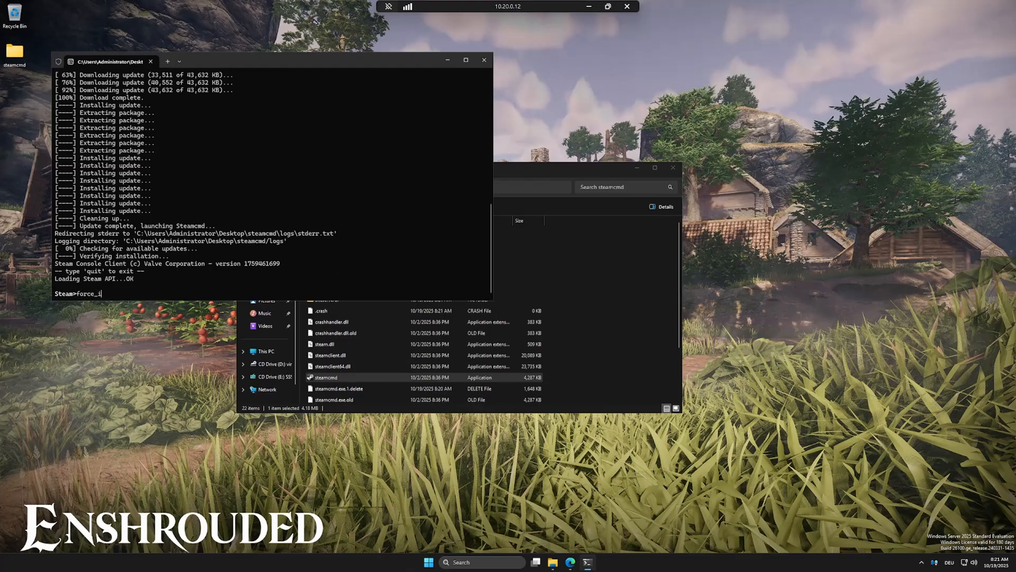
# Step: Set the install directory to enshrouded_server and log in to SteamCMD anonymously
pyautogui.write('nstall_dir')
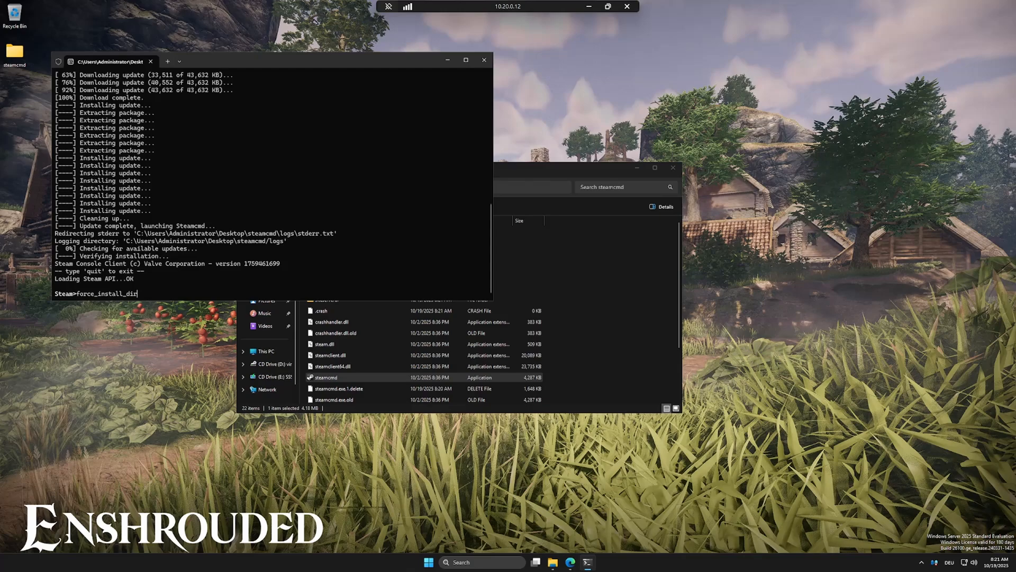
pyautogui.write('enshrouded')
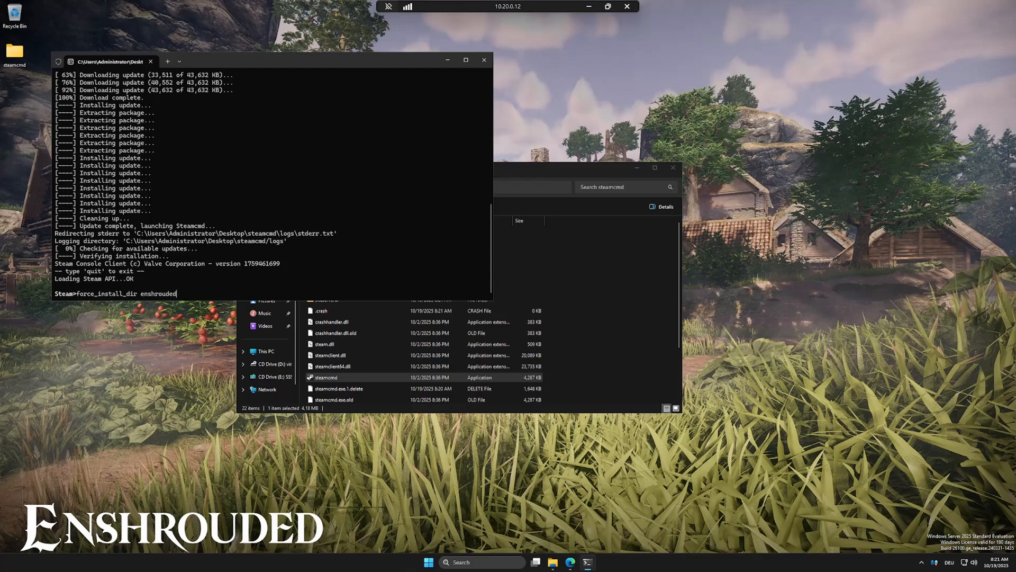
pyautogui.write('_server')
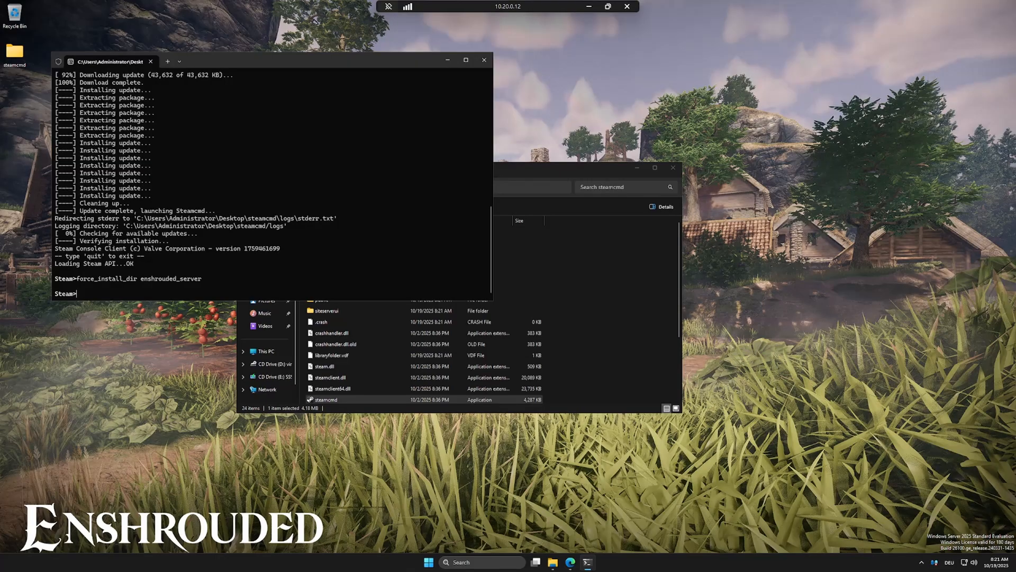
pyautogui.write('login')
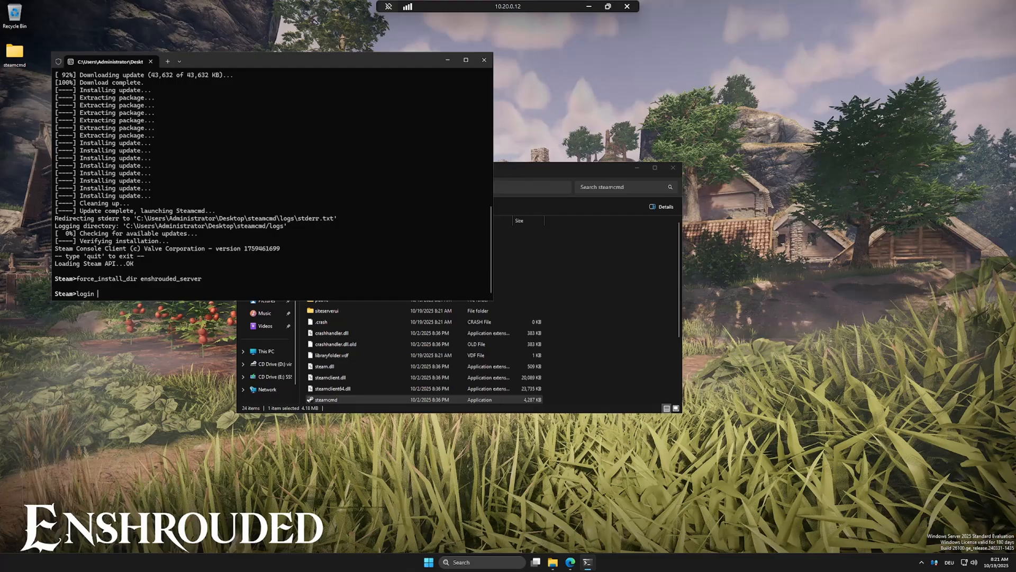
pyautogui.write('ano')
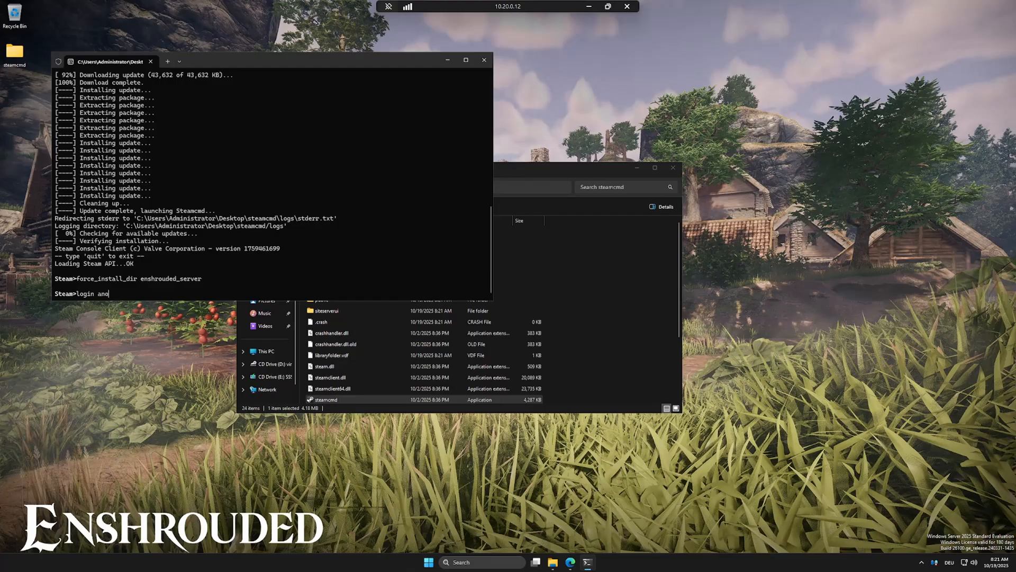
pyautogui.write('nymou')
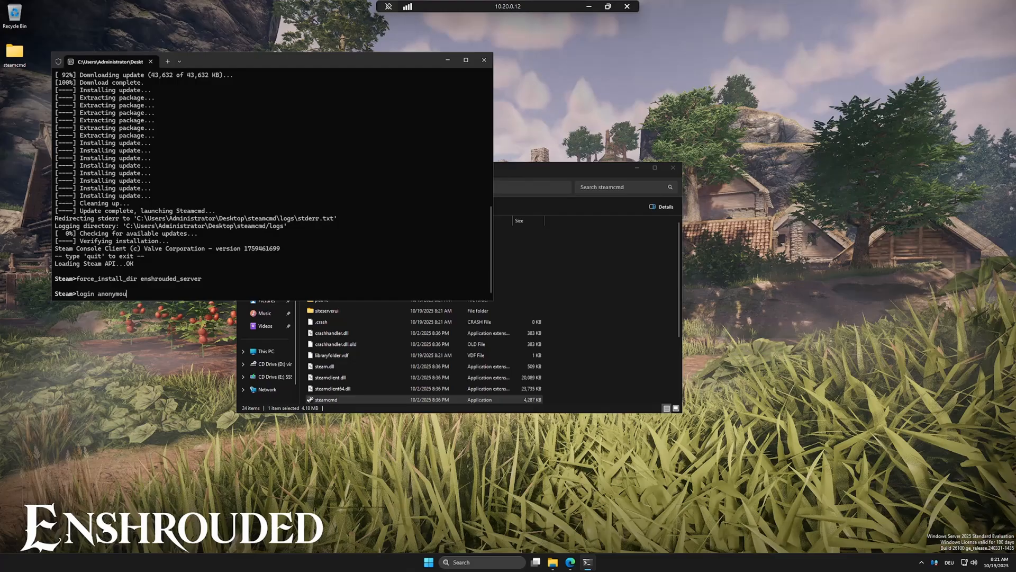
pyautogui.press('Return')
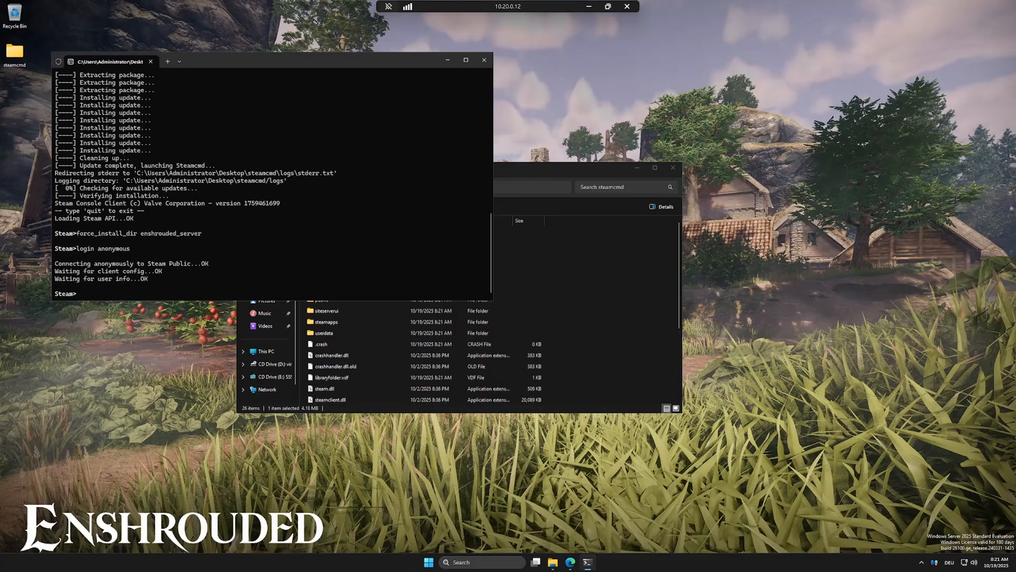
# Step: Install the Enshrouded dedicated server with app_update 2278520 validate
pyautogui.write('app_update')
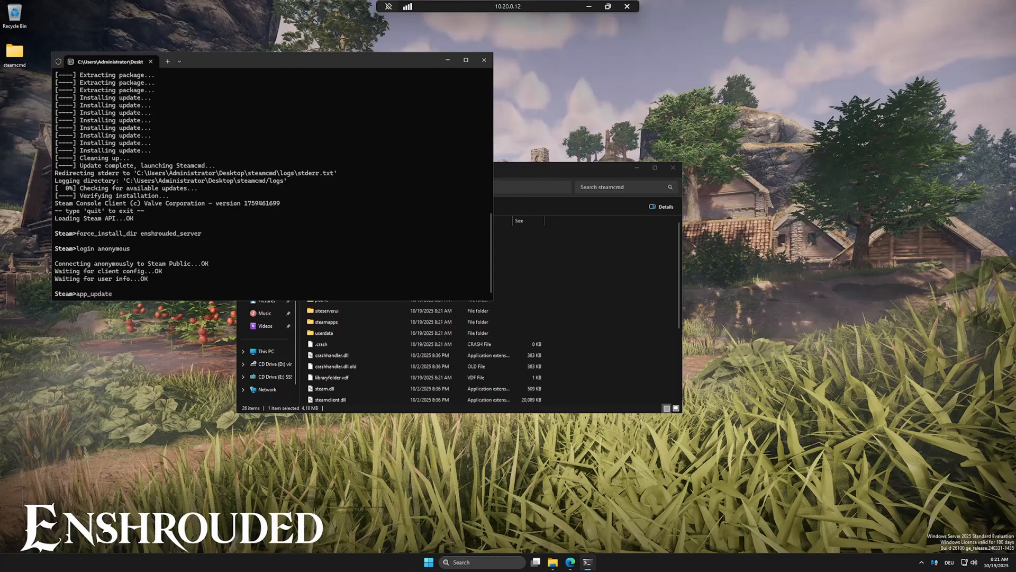
pyautogui.write('227')
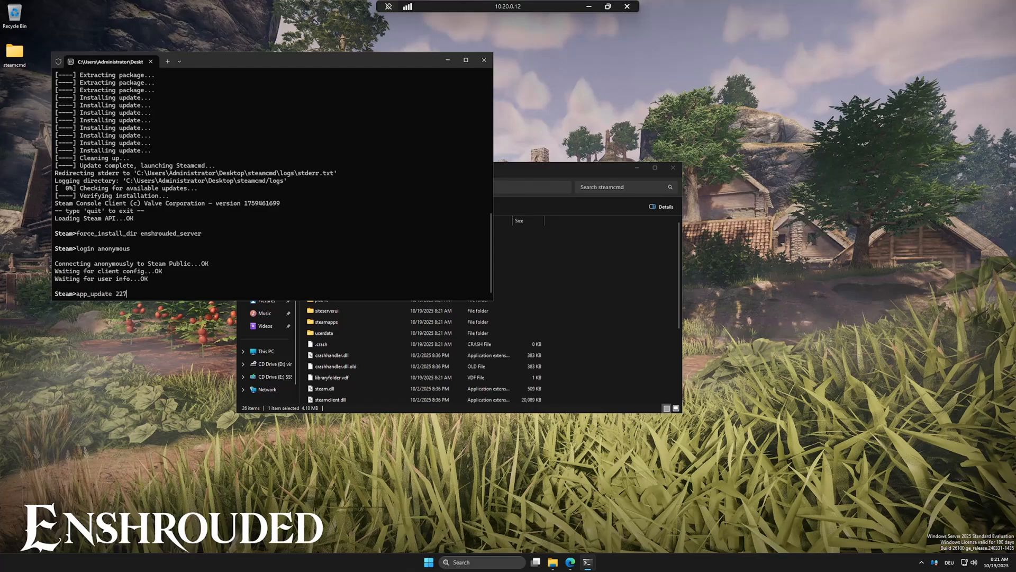
pyautogui.write('8')
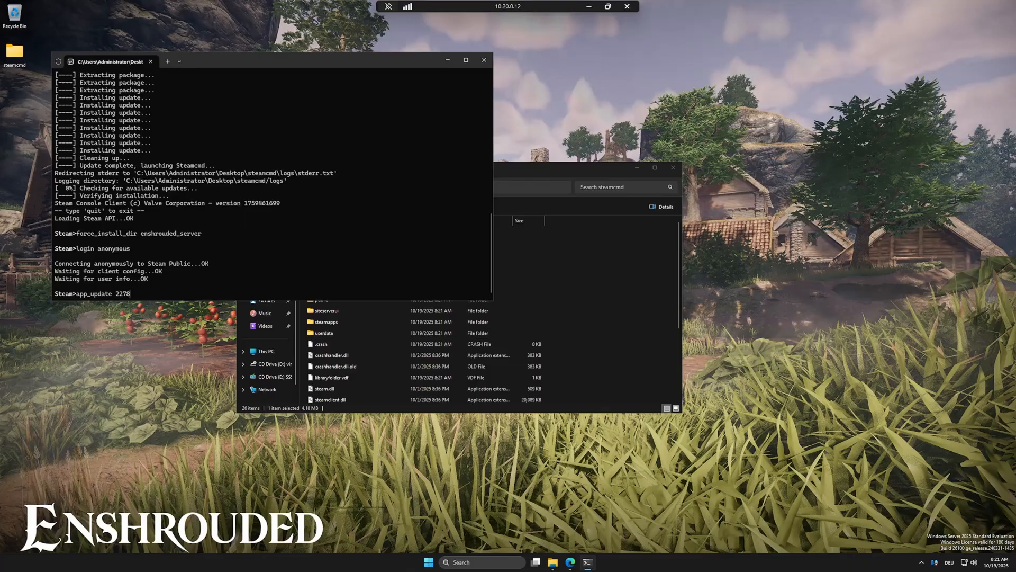
pyautogui.write('520 valida')
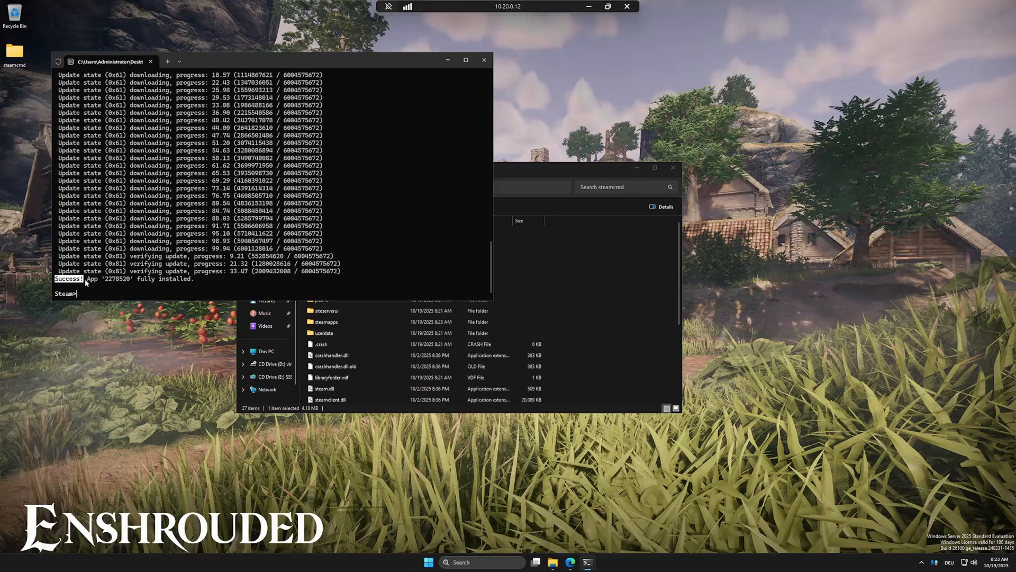
# Step: Run enshrouded_server.exe from steamcmd > enshrouded_server until the server is online
pyautogui.click(483, 60)
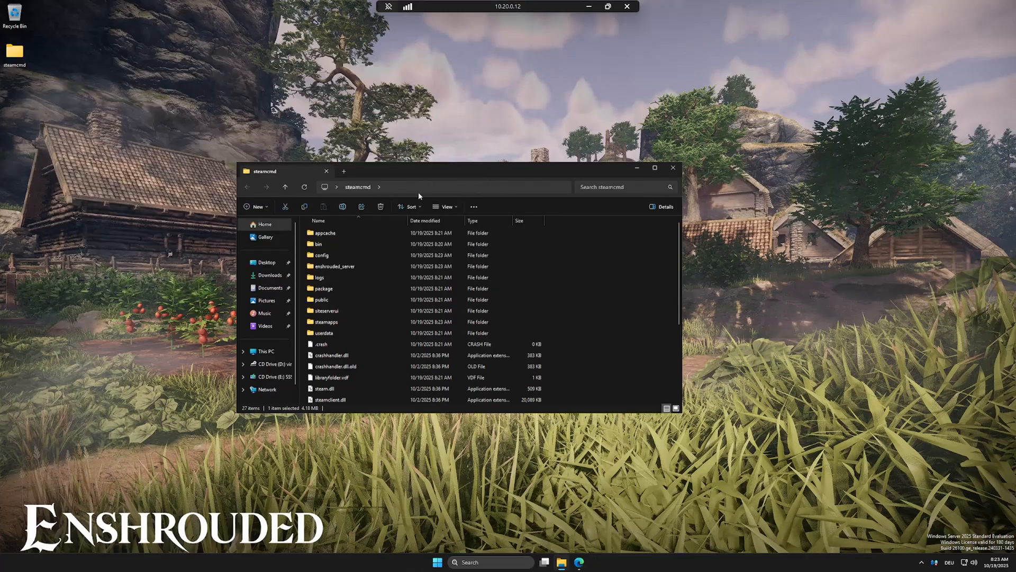
pyautogui.doubleClick(335, 266)
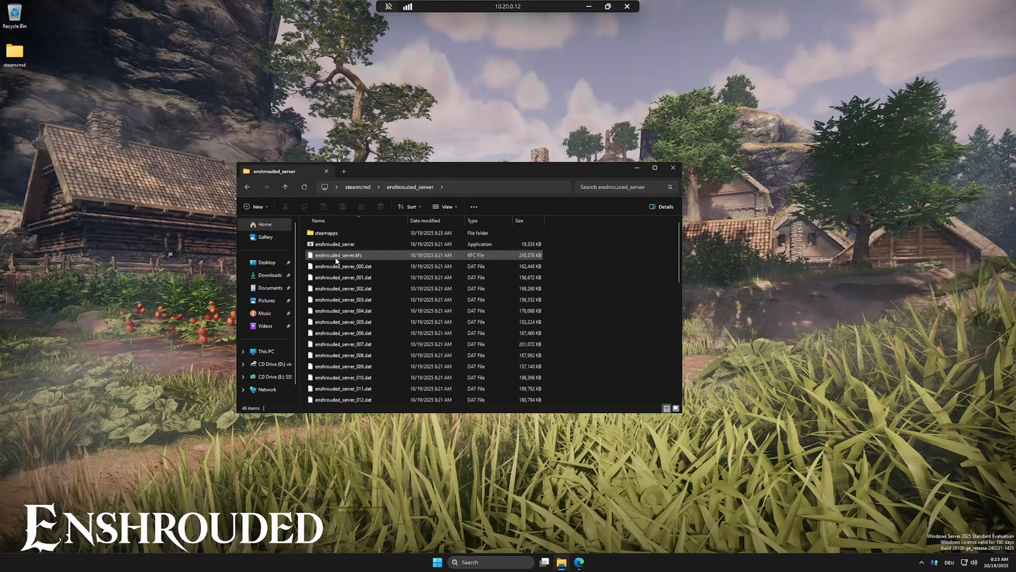
pyautogui.moveTo(337, 255)
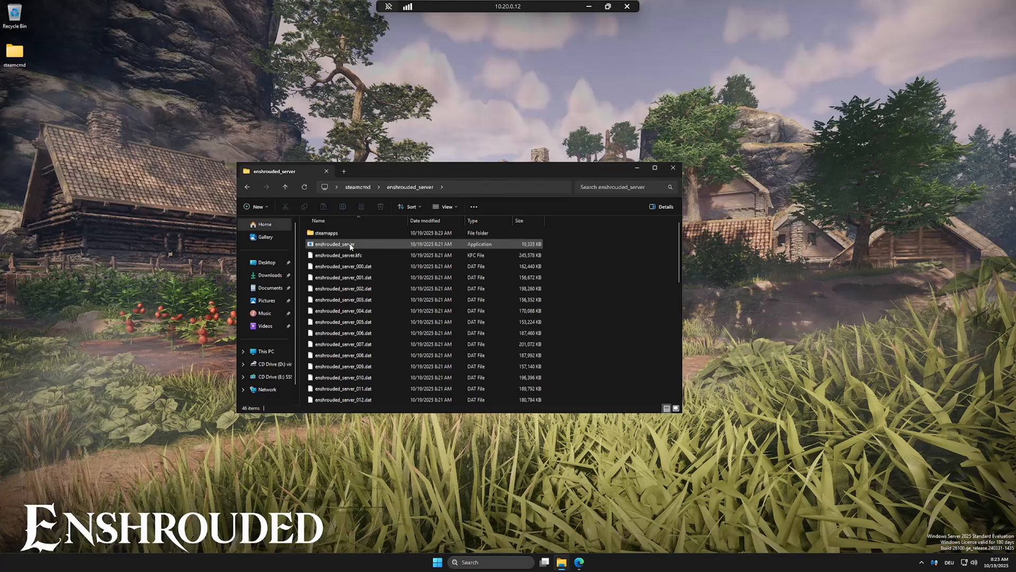
pyautogui.doubleClick(344, 243)
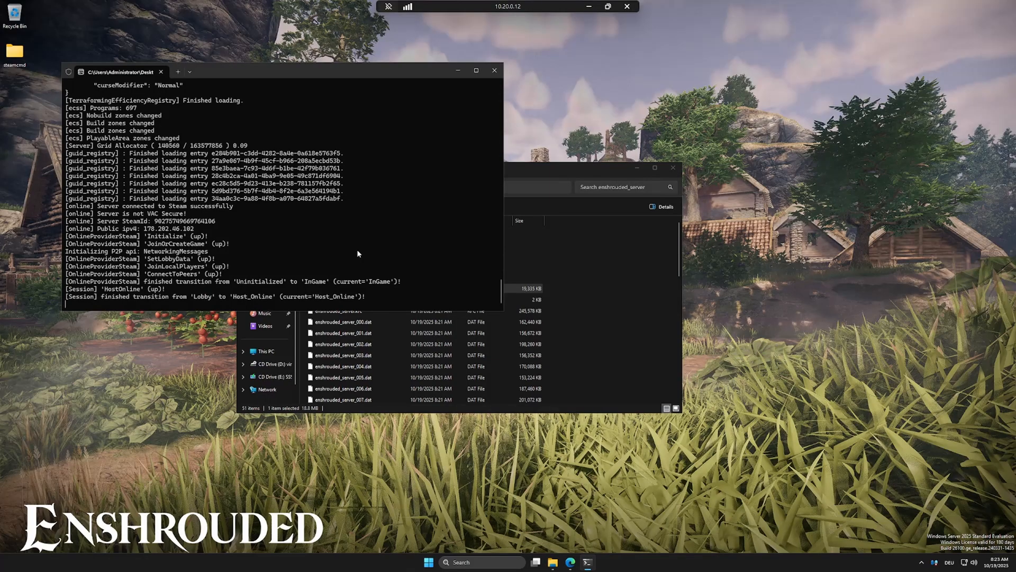
pyautogui.moveTo(392, 233)
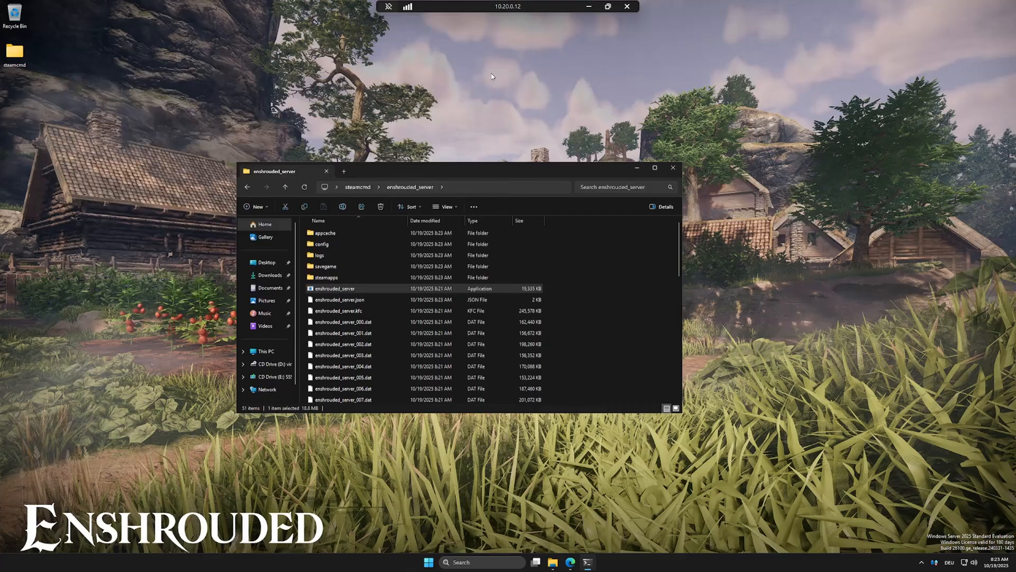
# Step: Open enshrouded_server.json in Notepad to edit the server's name
pyautogui.rightClick(341, 300)
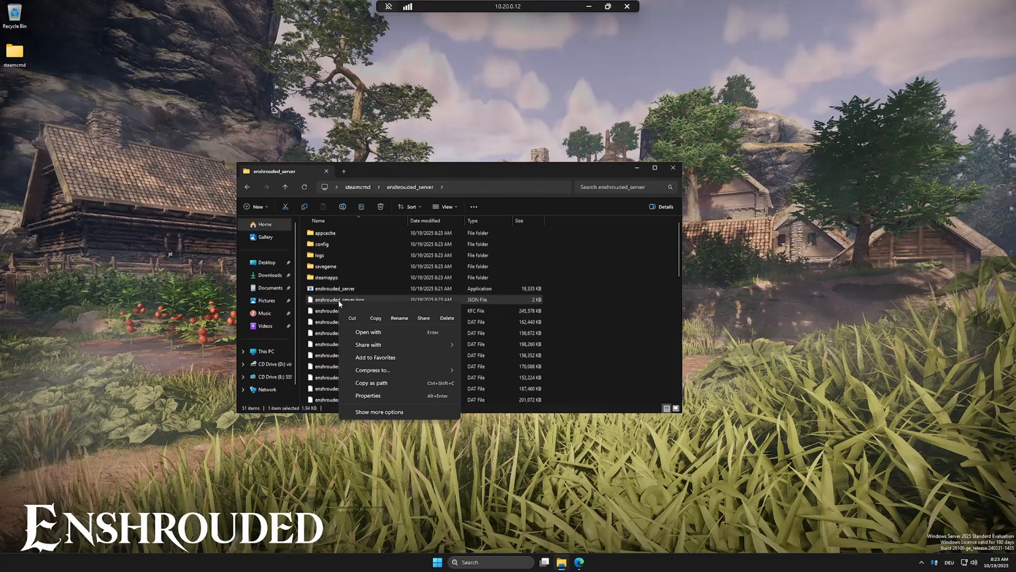
pyautogui.moveTo(387, 318)
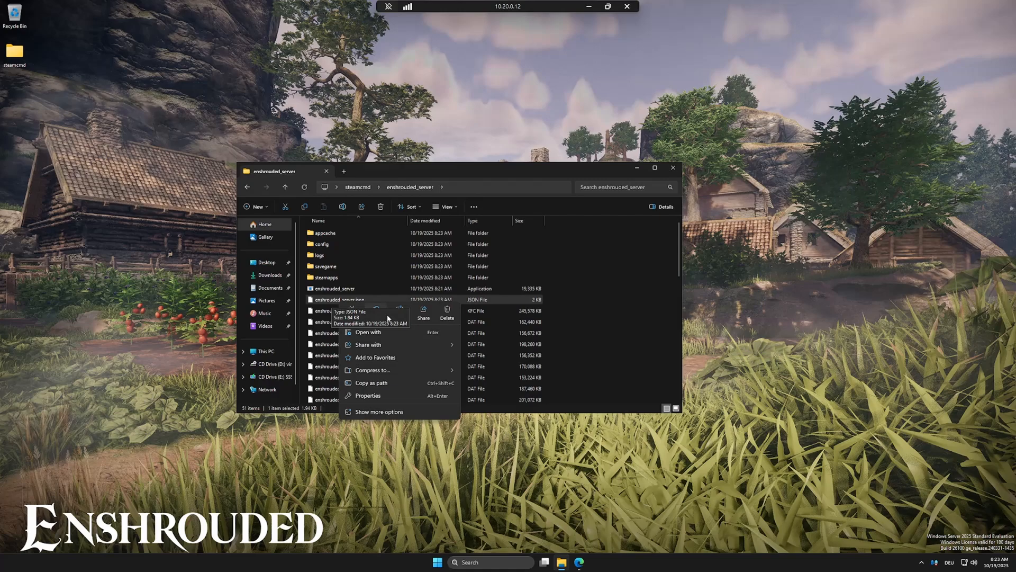
pyautogui.click(368, 332)
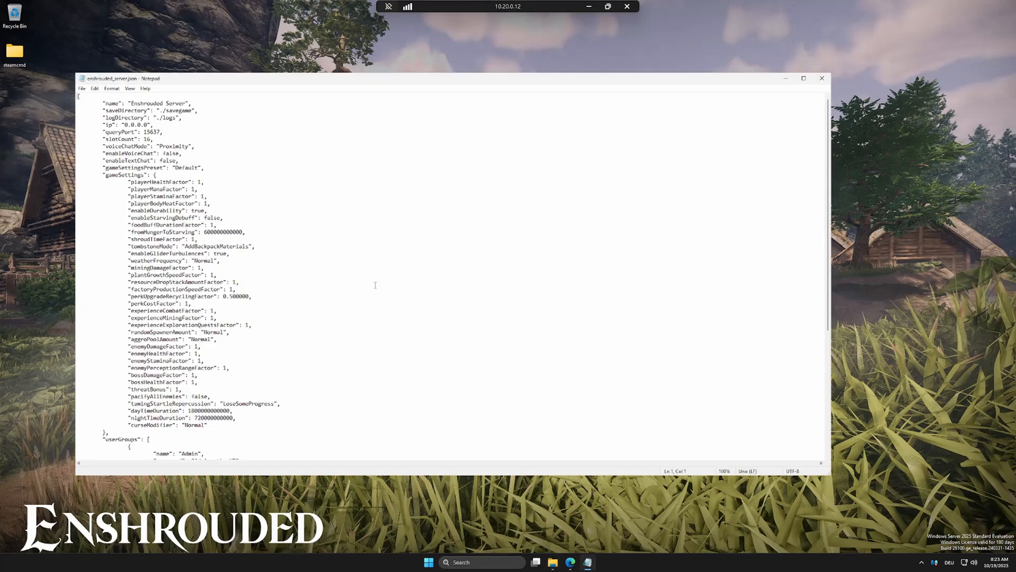
pyautogui.moveTo(317, 265)
pyautogui.write('Woltzik')
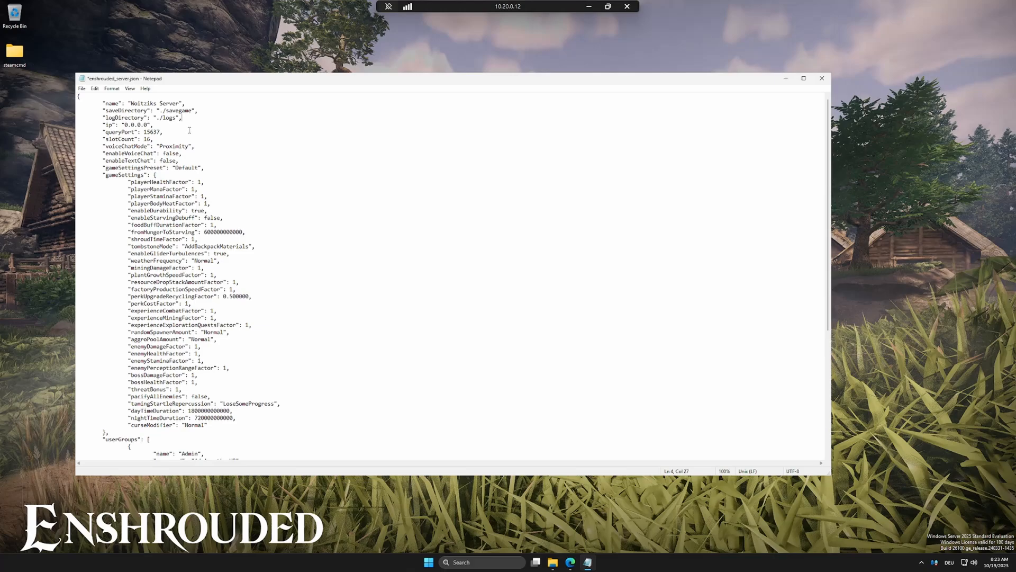
pyautogui.scroll(-3)
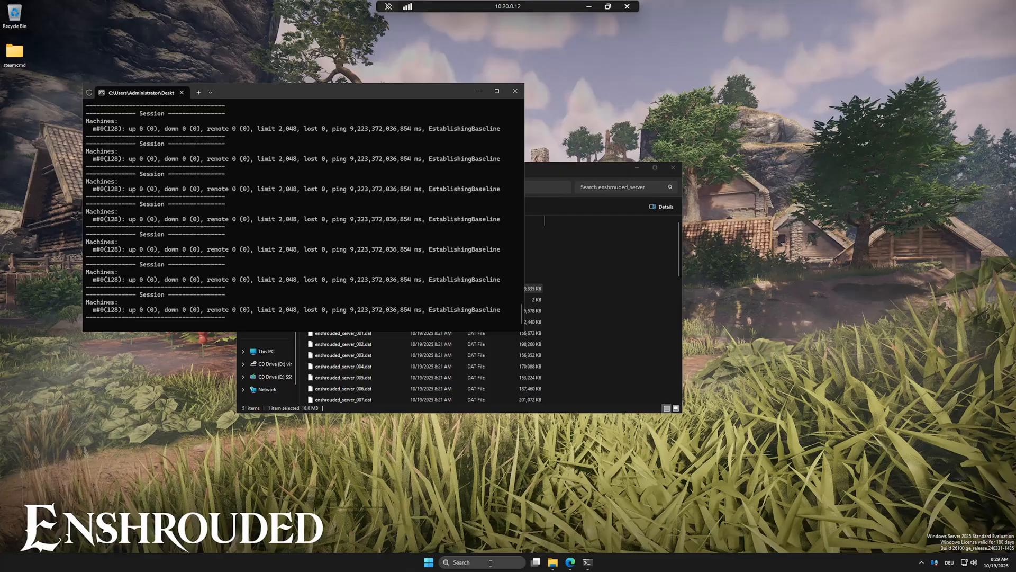
# Step: Search Windows for 'firewall' to reach Windows Defender Firewall with Advanced Security
pyautogui.click(482, 563)
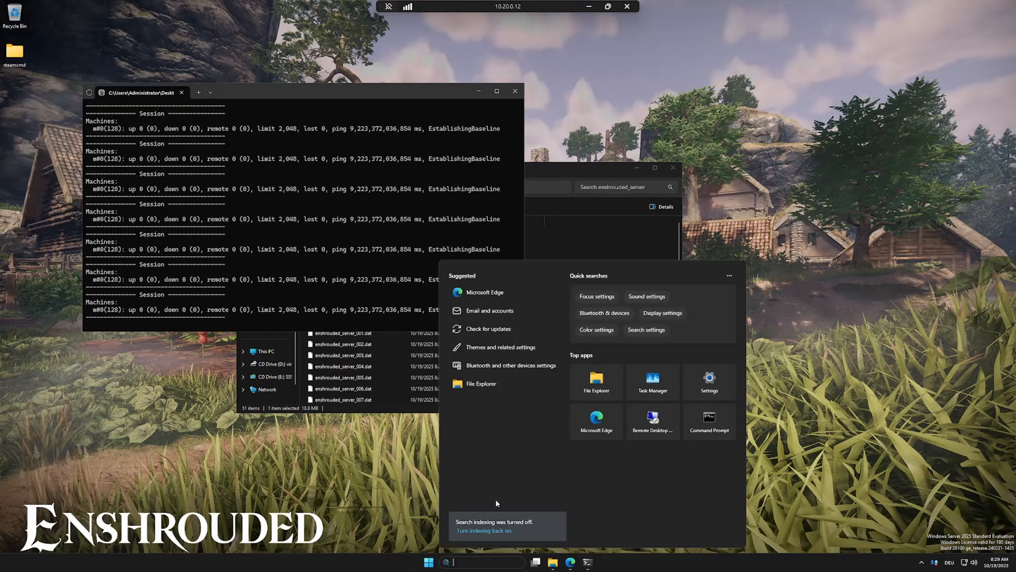
pyautogui.write('firewa')
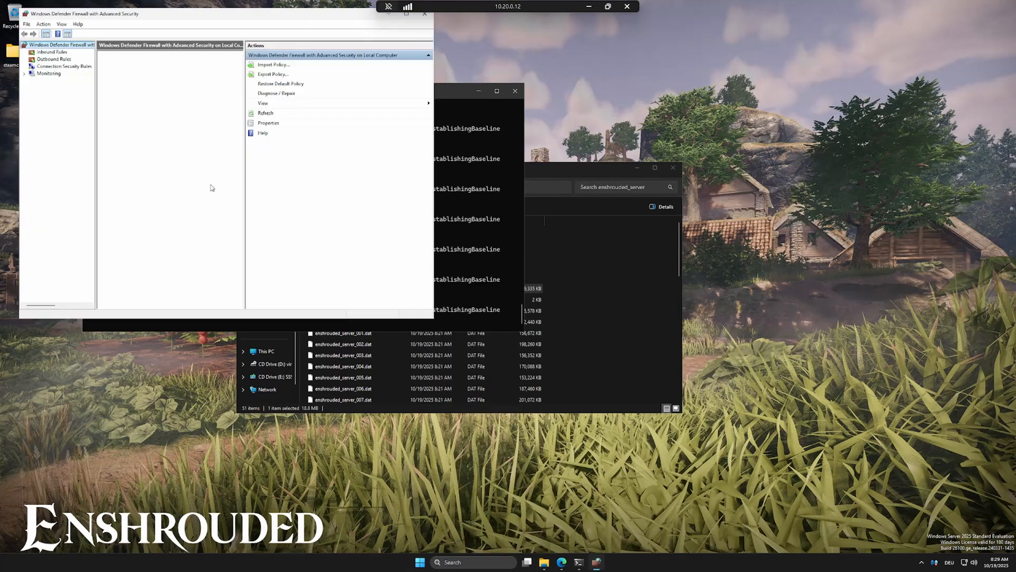
# Step: Create inbound TCP port rule 'Enshrouded Server' allowing connections on all profiles
pyautogui.click(52, 51)
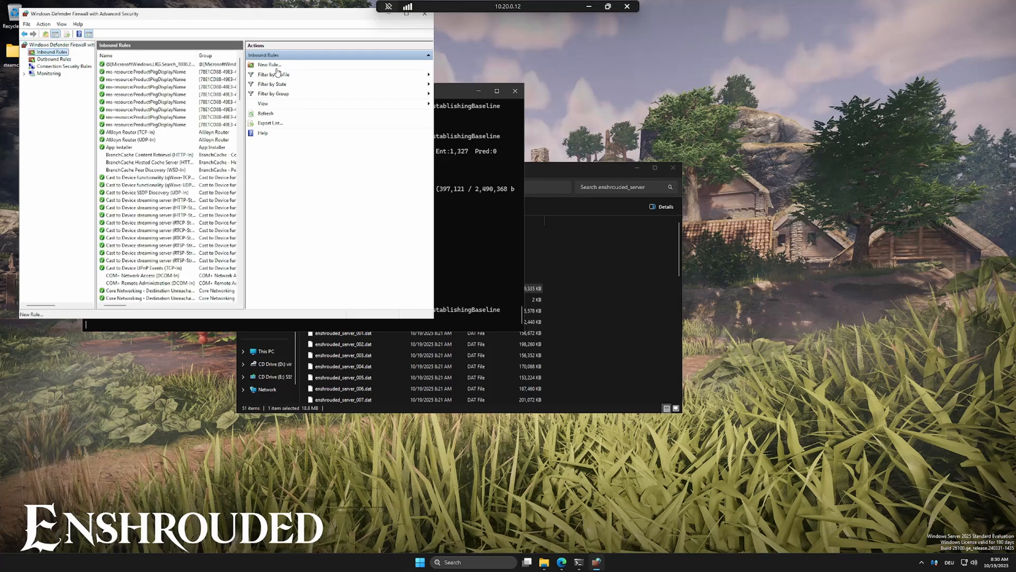
pyautogui.click(269, 64)
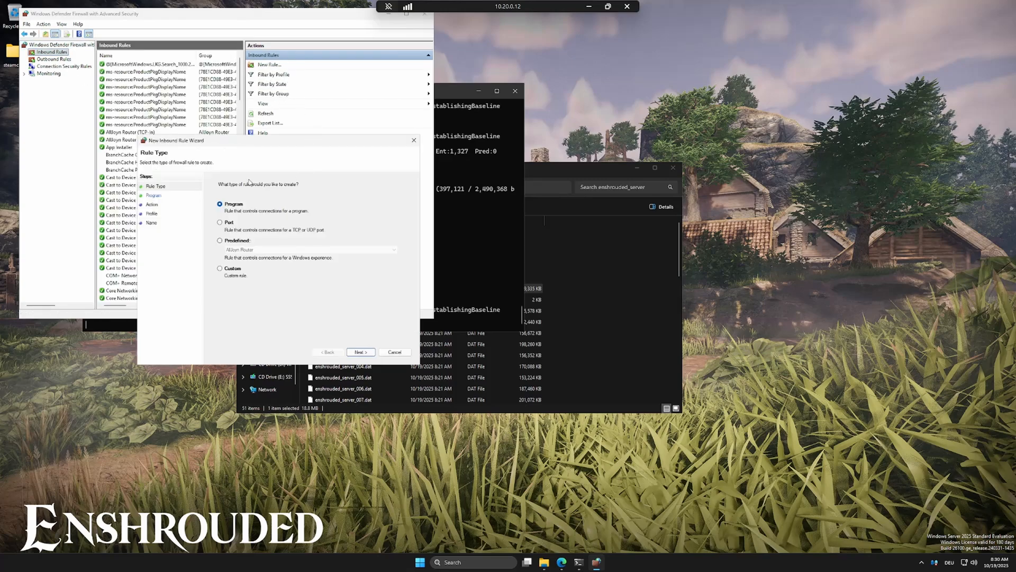
pyautogui.click(220, 222)
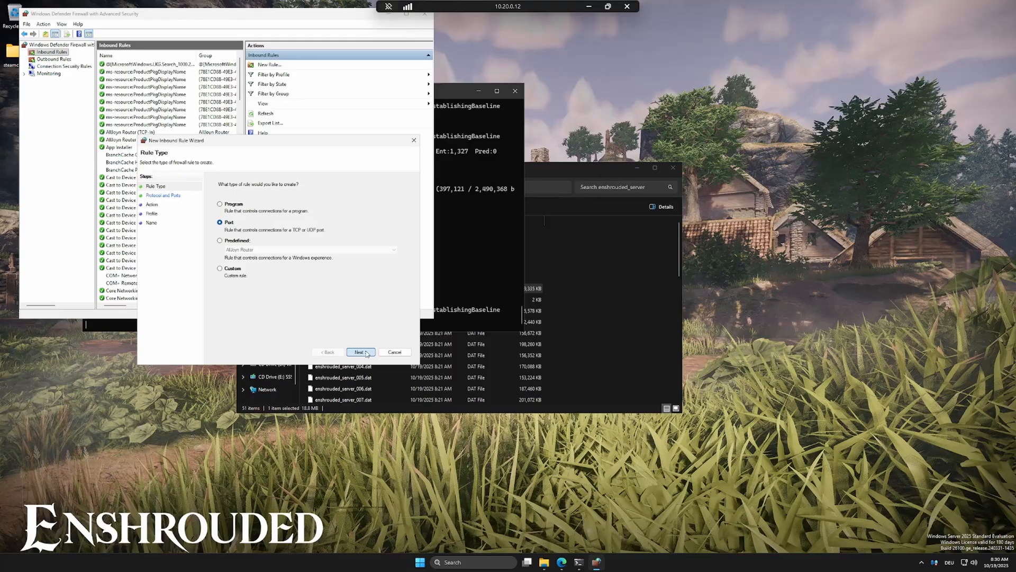
pyautogui.click(360, 352)
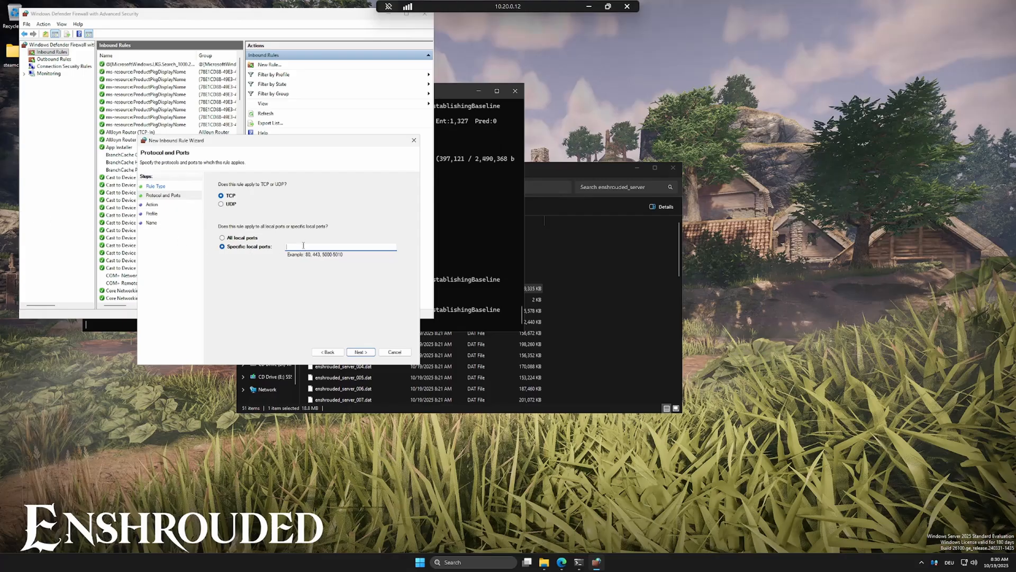
pyautogui.write('15636')
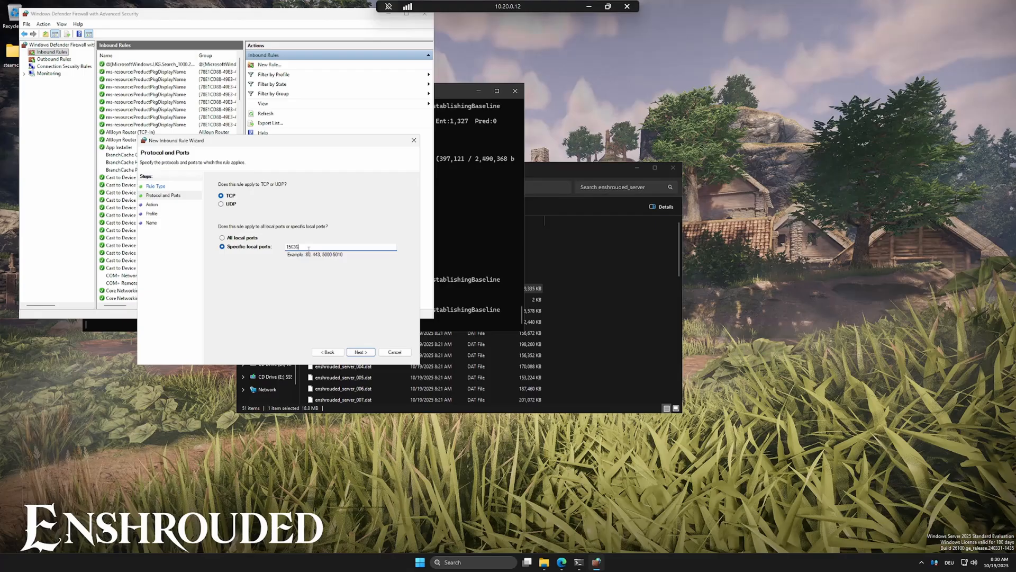
pyautogui.click(360, 352)
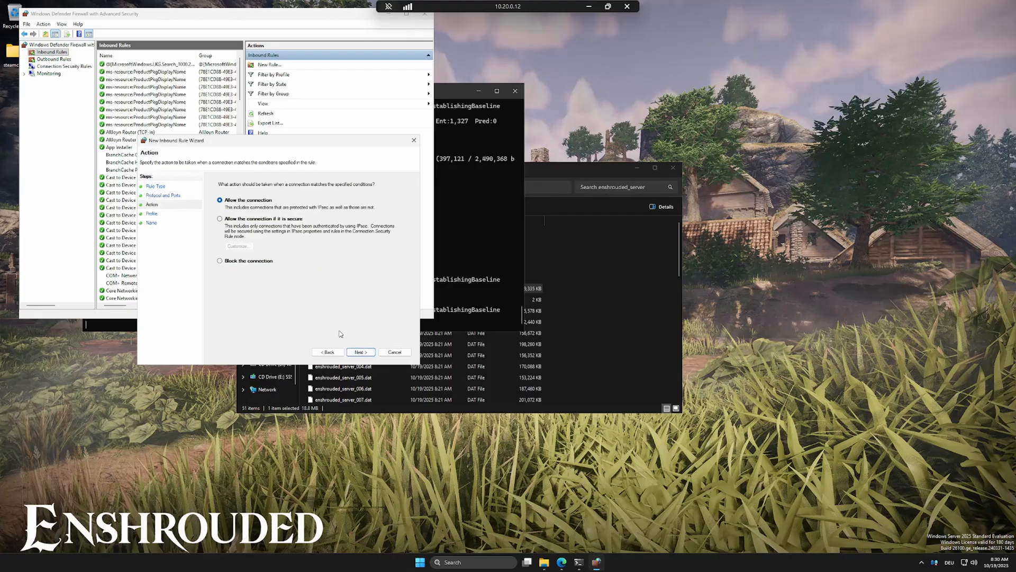
pyautogui.click(360, 351)
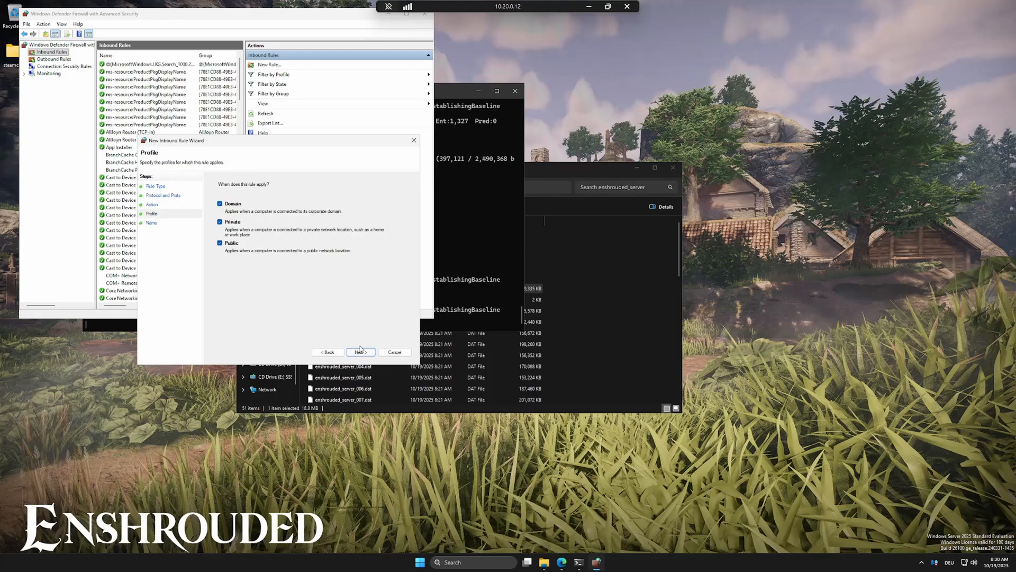
pyautogui.click(360, 353)
pyautogui.write('Enshrouded Server')
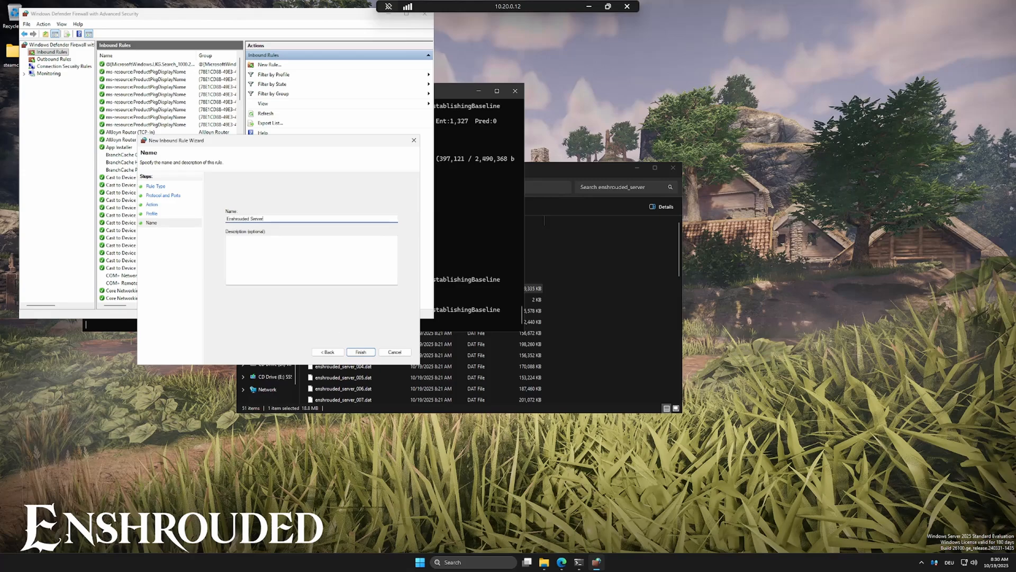
pyautogui.click(360, 352)
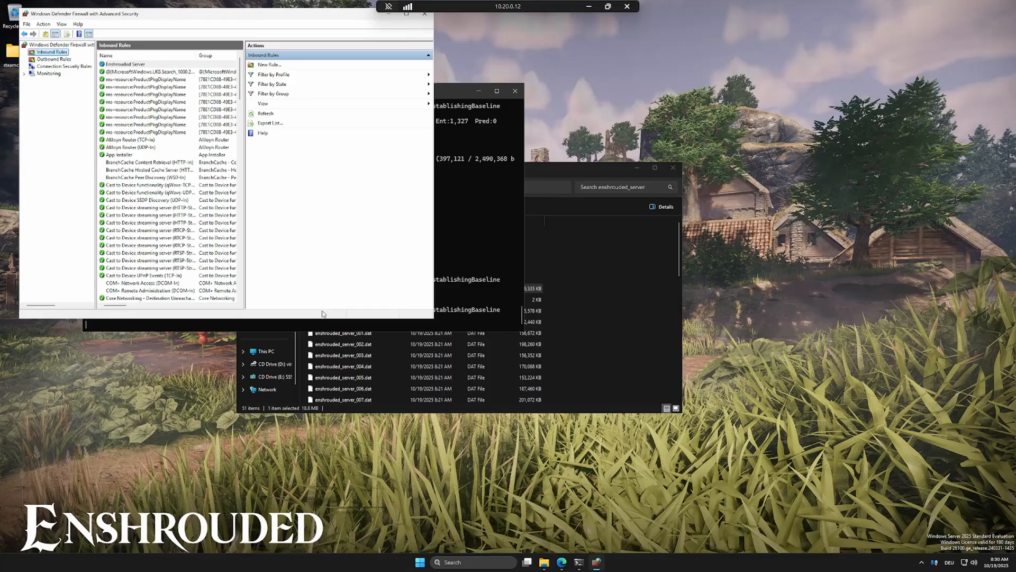
# Step: Add a matching 'Enshrouded Server' inbound rule allowing UDP on the server ports
pyautogui.click(268, 64)
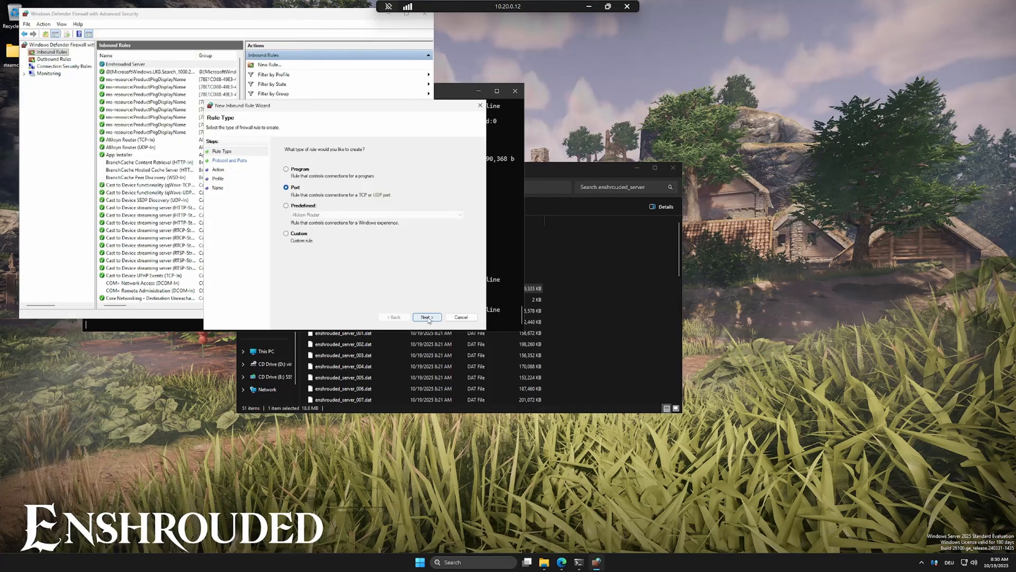
pyautogui.click(425, 317)
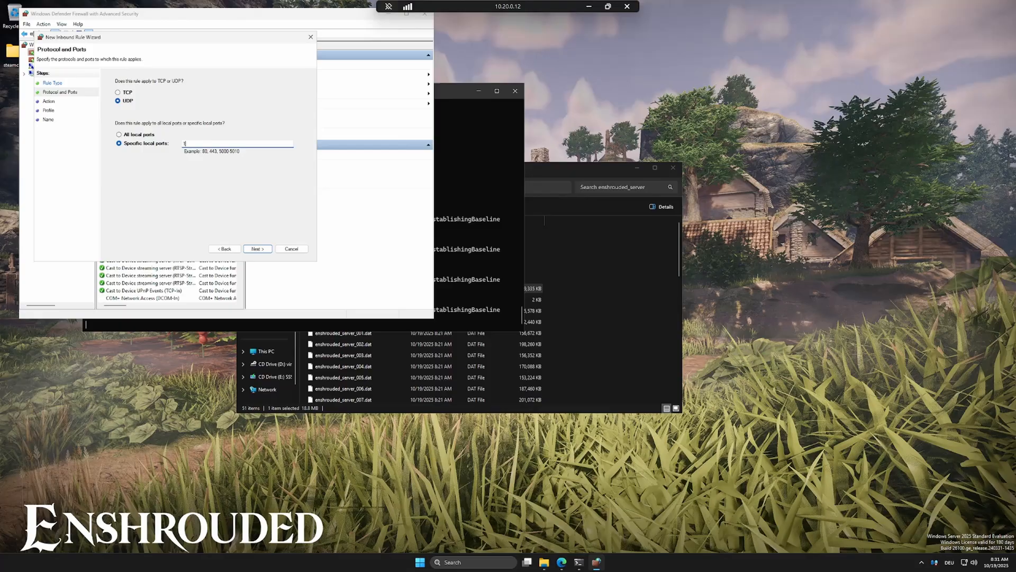
pyautogui.click(257, 249)
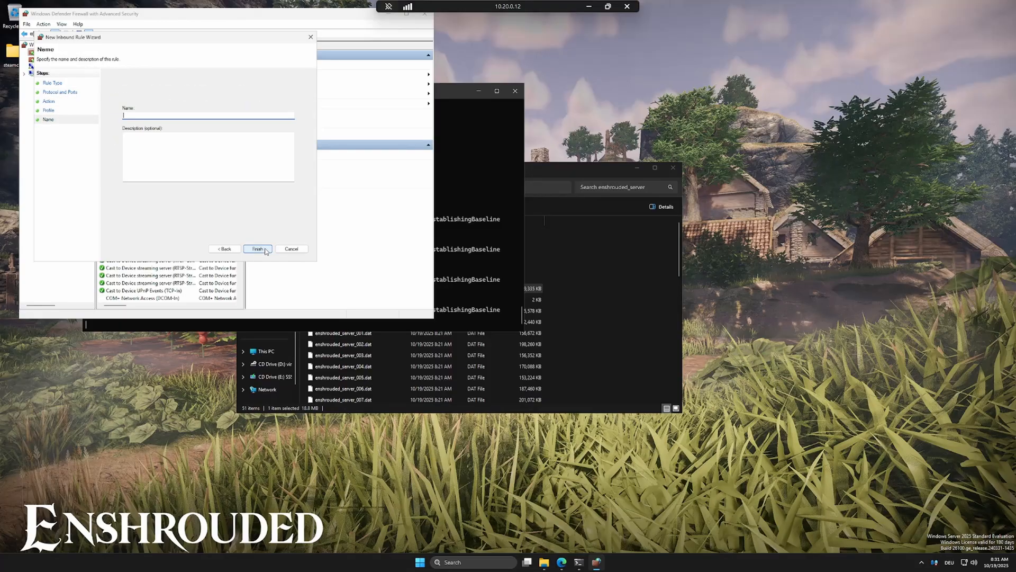
pyautogui.click(257, 249)
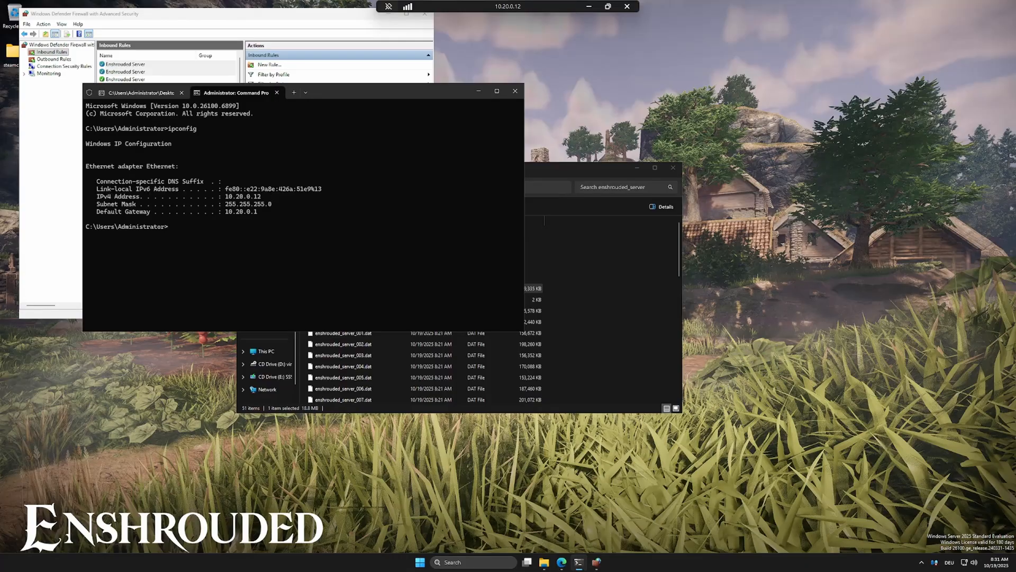
# Step: Confirm the IPv4 address is 10.20.0.12, then open Enshrouded's Online Games list
pyautogui.doubleClick(243, 196)
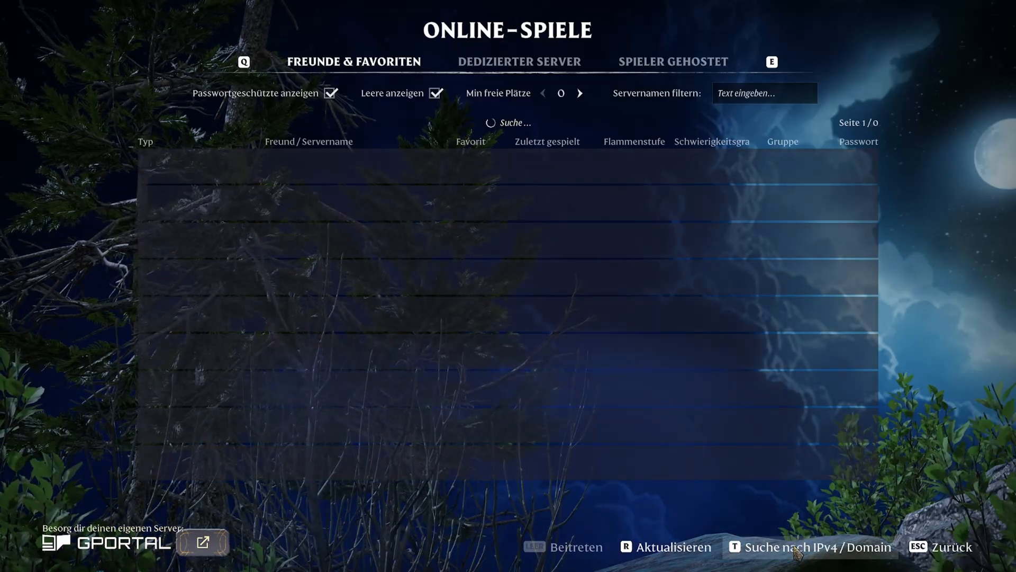
# Step: Search for the server at 10.20.0.12:15637 and join it, reaching the password prompt
pyautogui.click(815, 546)
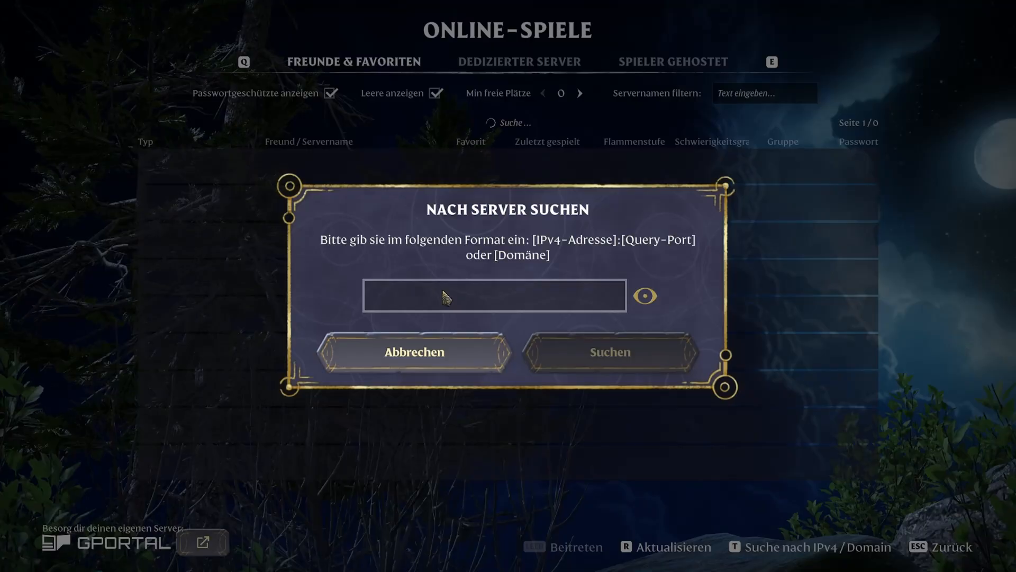
pyautogui.write('10.20.')
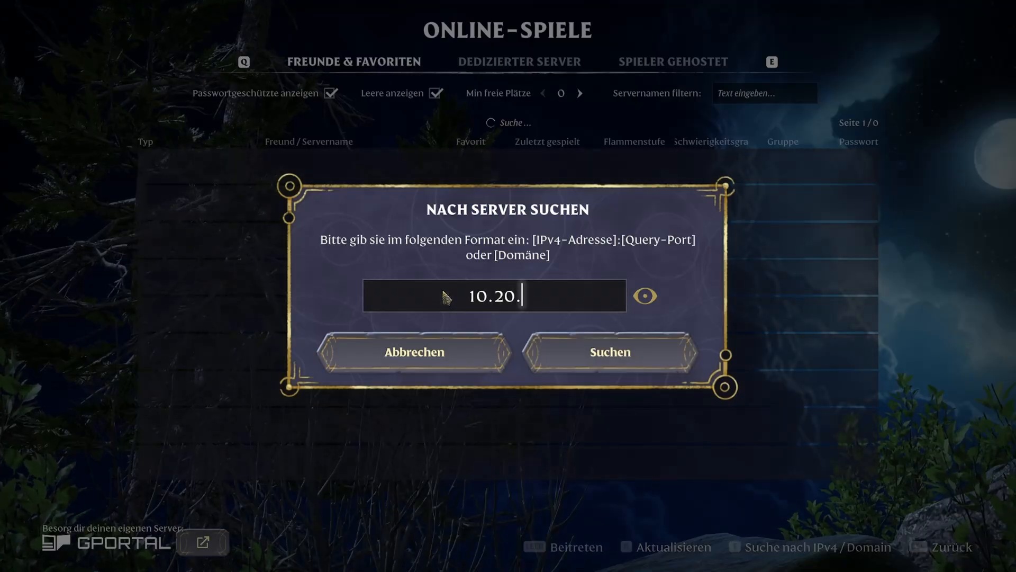
pyautogui.write('0.12:')
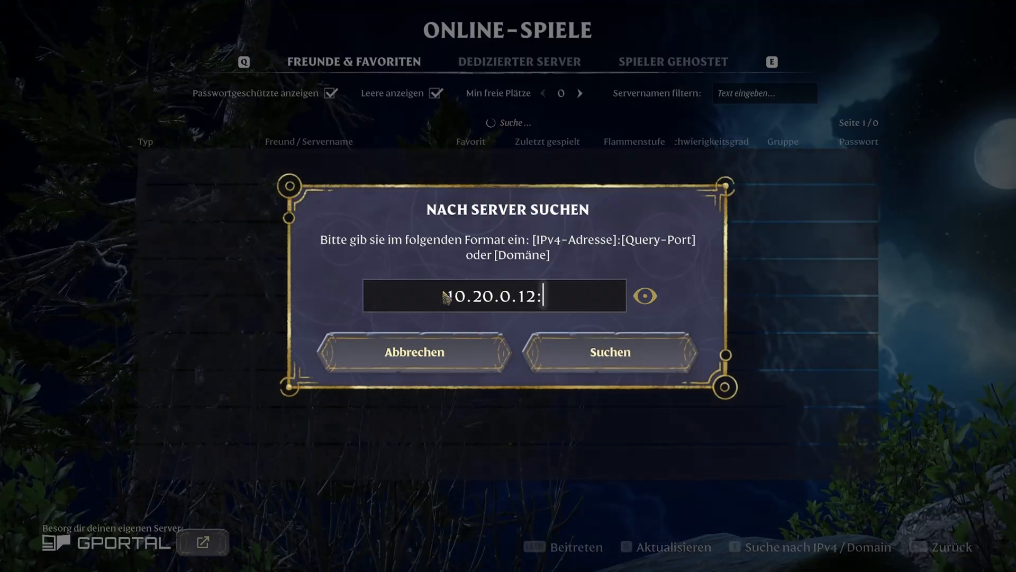
pyautogui.write('15')
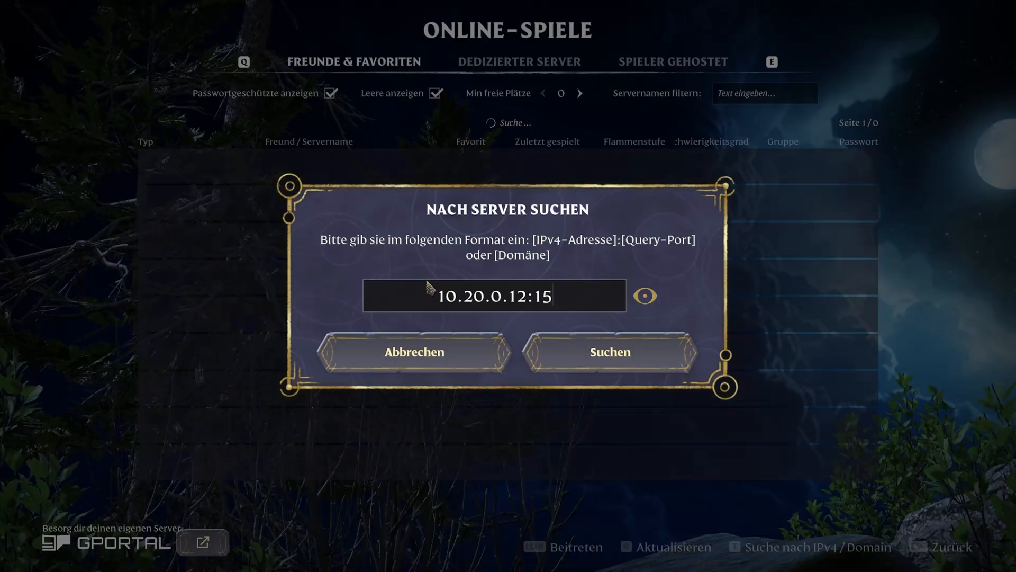
pyautogui.moveTo(355, 284)
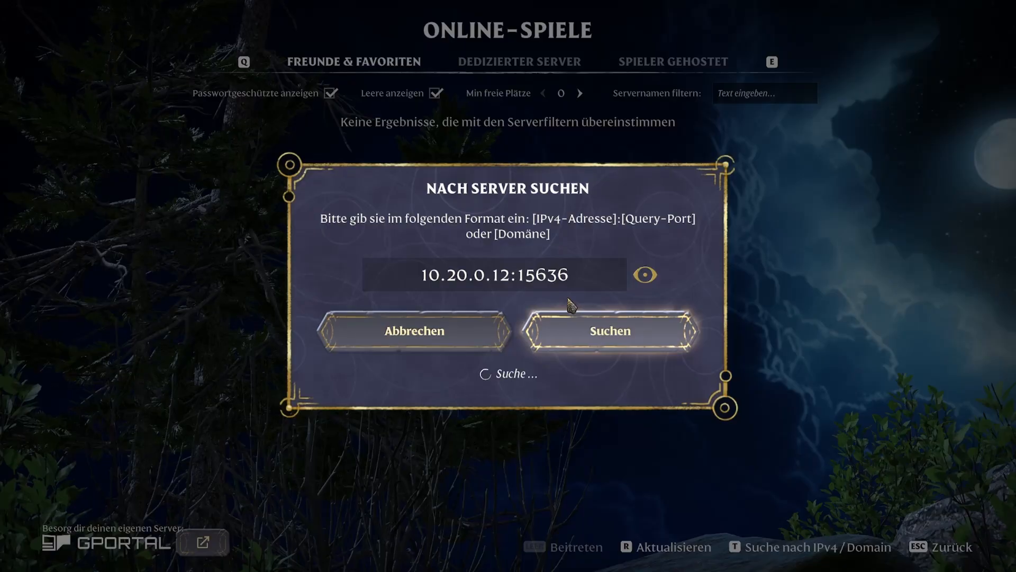
pyautogui.click(609, 330)
pyautogui.write('7')
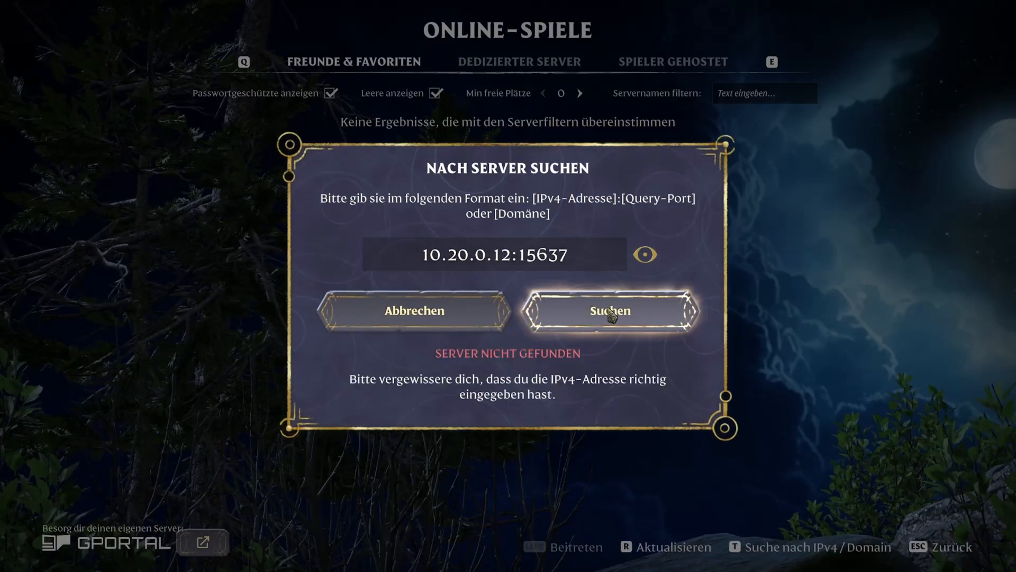
pyautogui.click(610, 309)
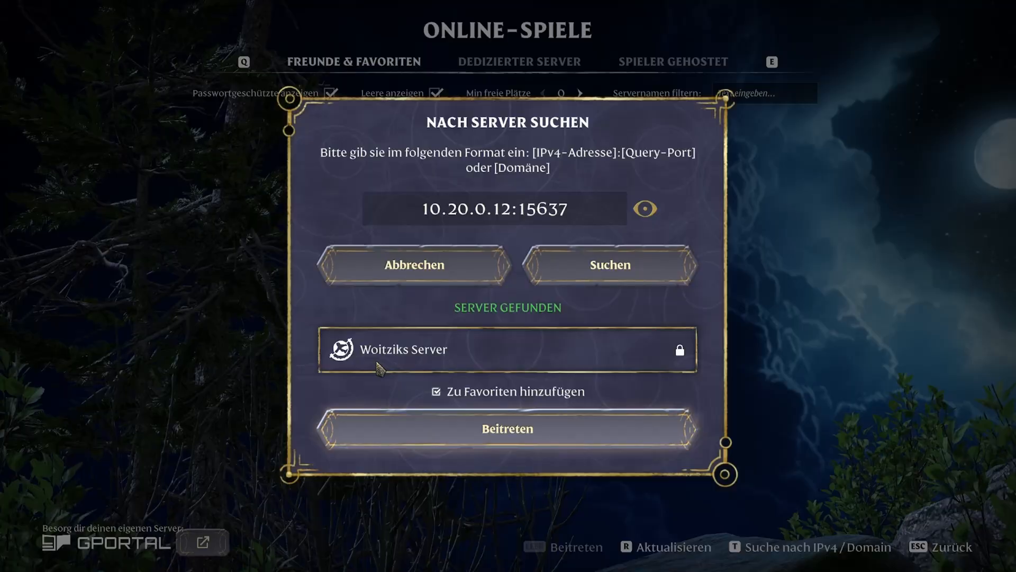
pyautogui.click(508, 428)
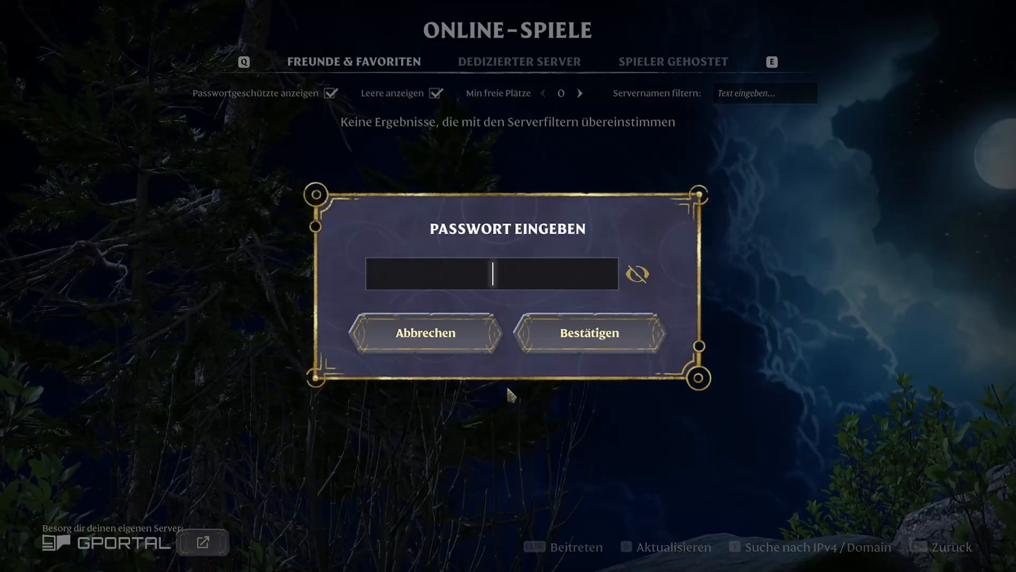
pyautogui.moveTo(311, 350)
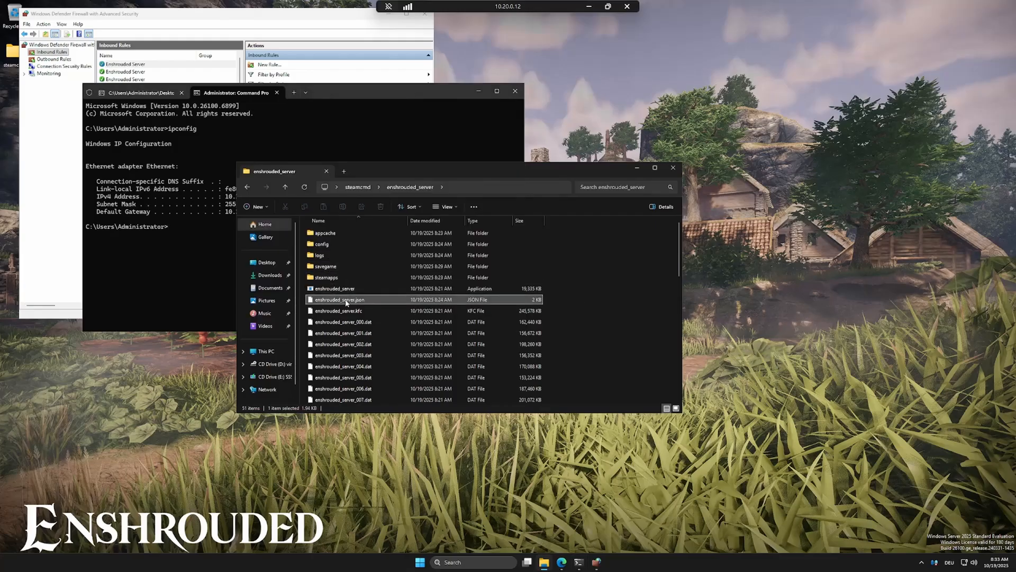
# Step: Reopen enshrouded_server.json in Notepad and select the Admin password in userGroups to copy
pyautogui.rightClick(339, 299)
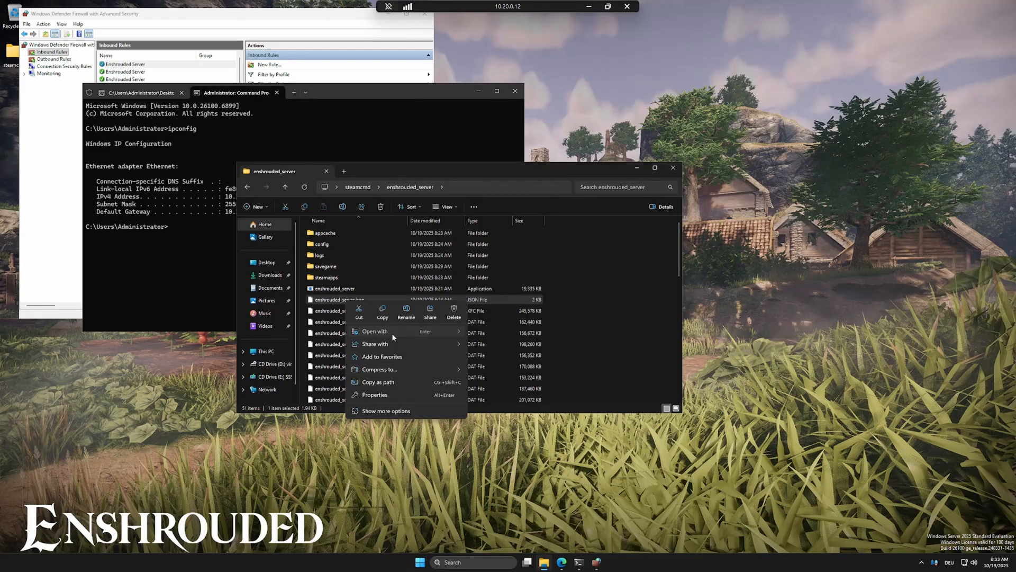
pyautogui.click(374, 332)
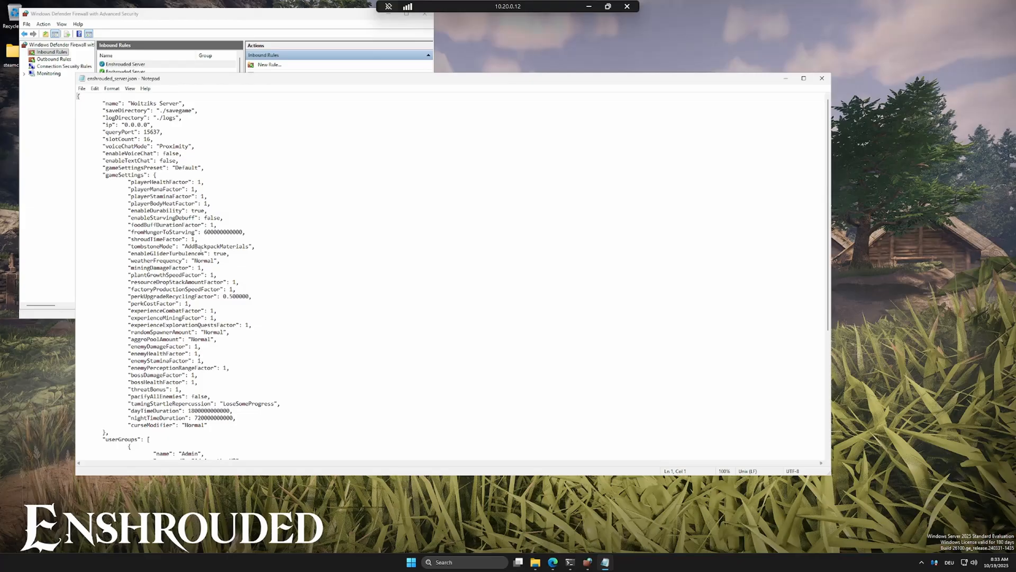
pyautogui.scroll(-3)
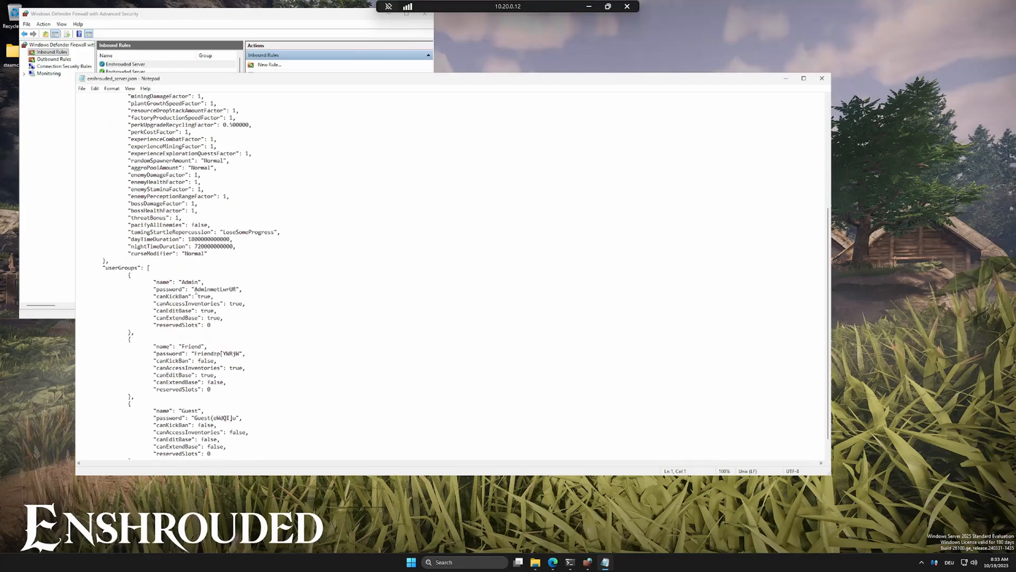
pyautogui.rightClick(216, 289)
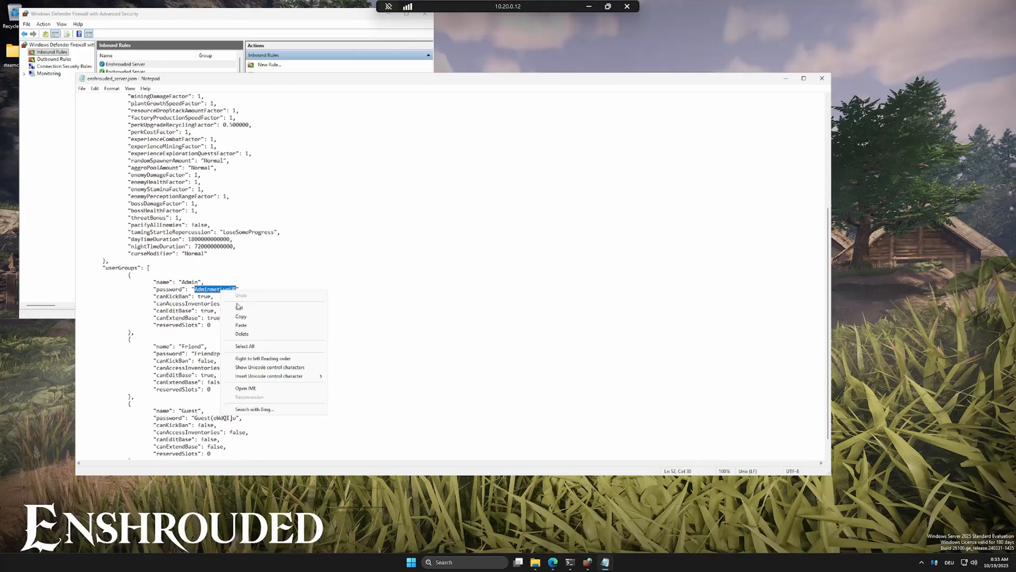